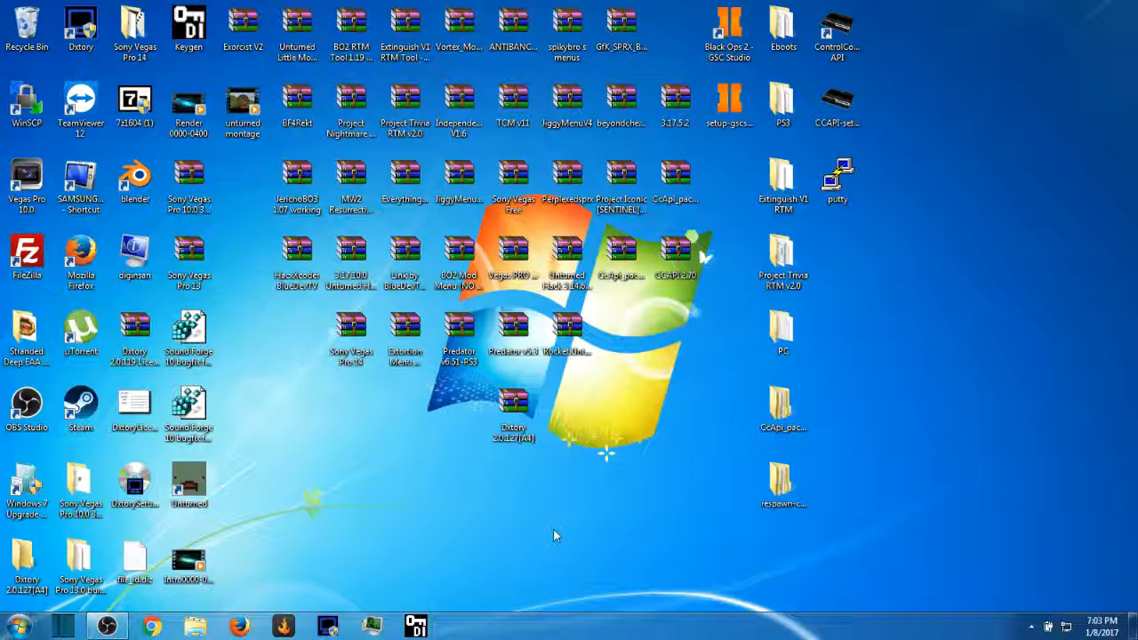
{"action": "mouse_move", "coordinate": [461, 594]}
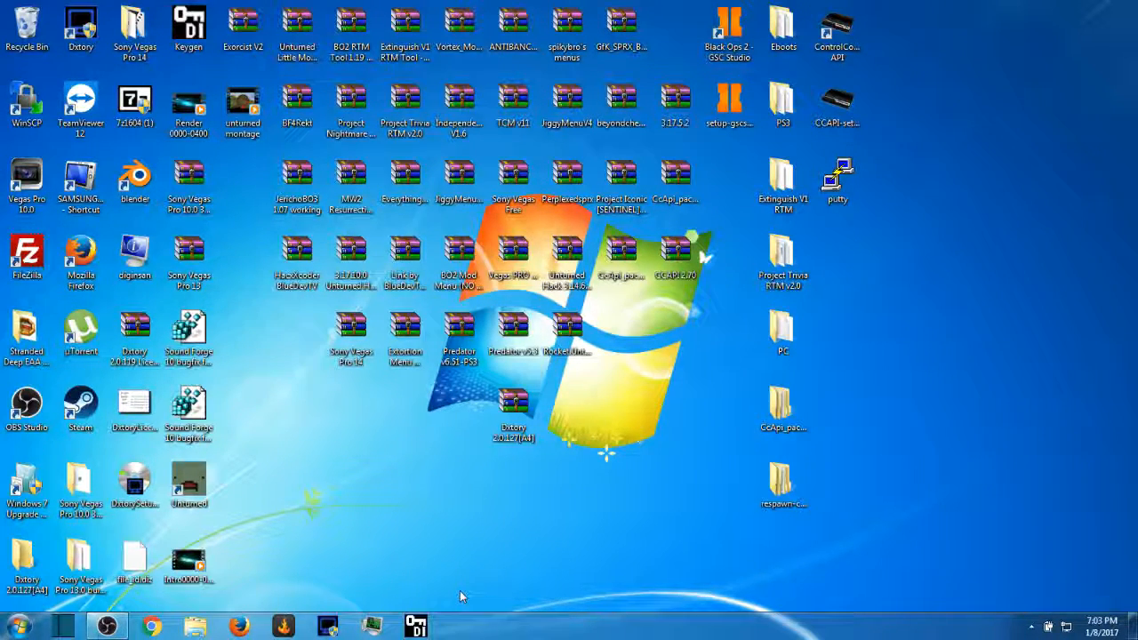
{"action": "mouse_move", "coordinate": [372, 576]}
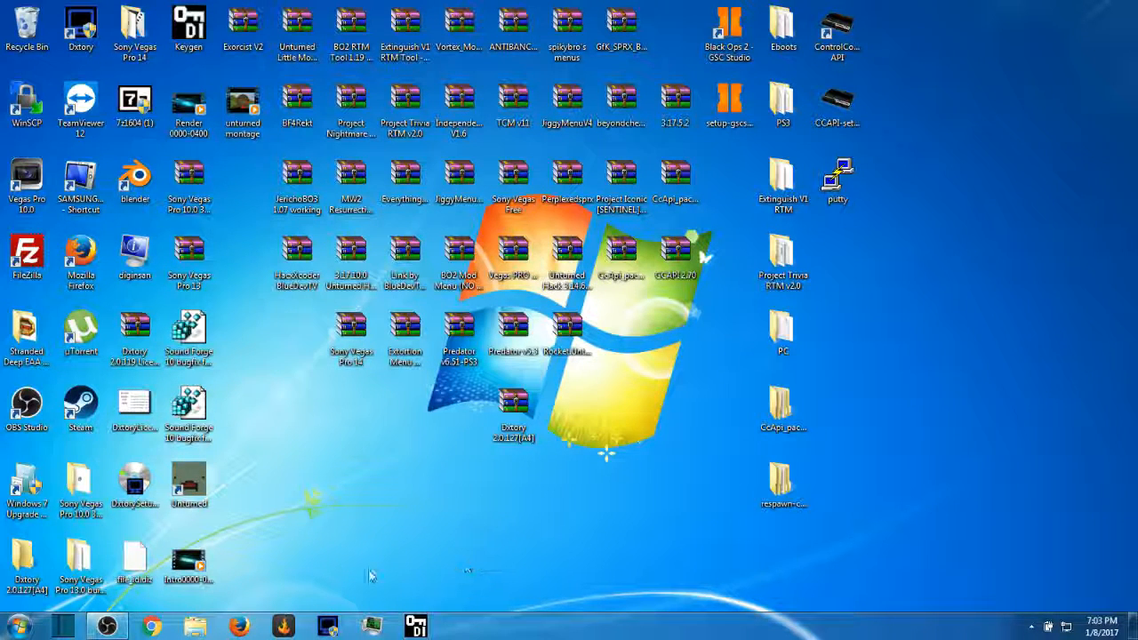
{"action": "mouse_move", "coordinate": [320, 512]}
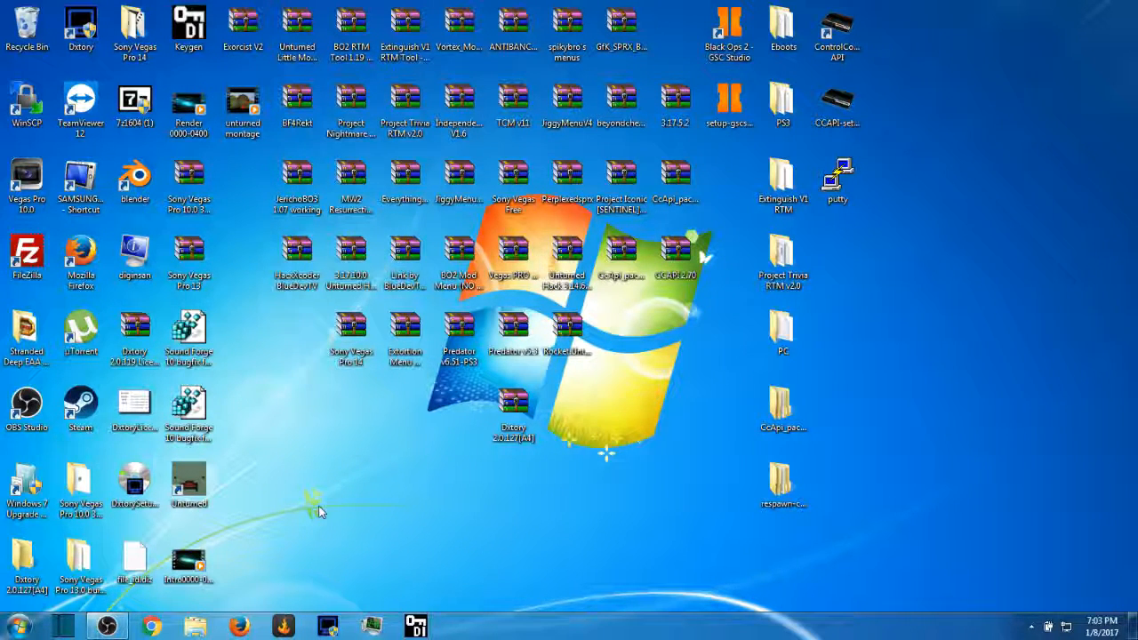
{"action": "mouse_move", "coordinate": [313, 523]}
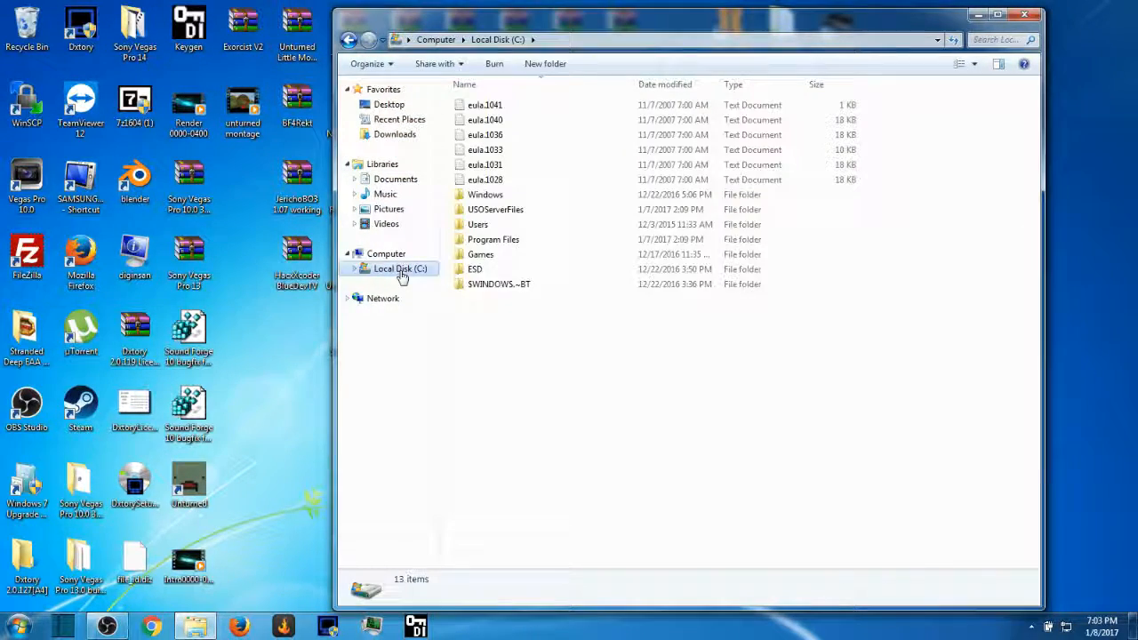
Browse into Program Files toward Steam and bring up the Steam library window.
{"action": "double_click", "coordinate": [494, 238]}
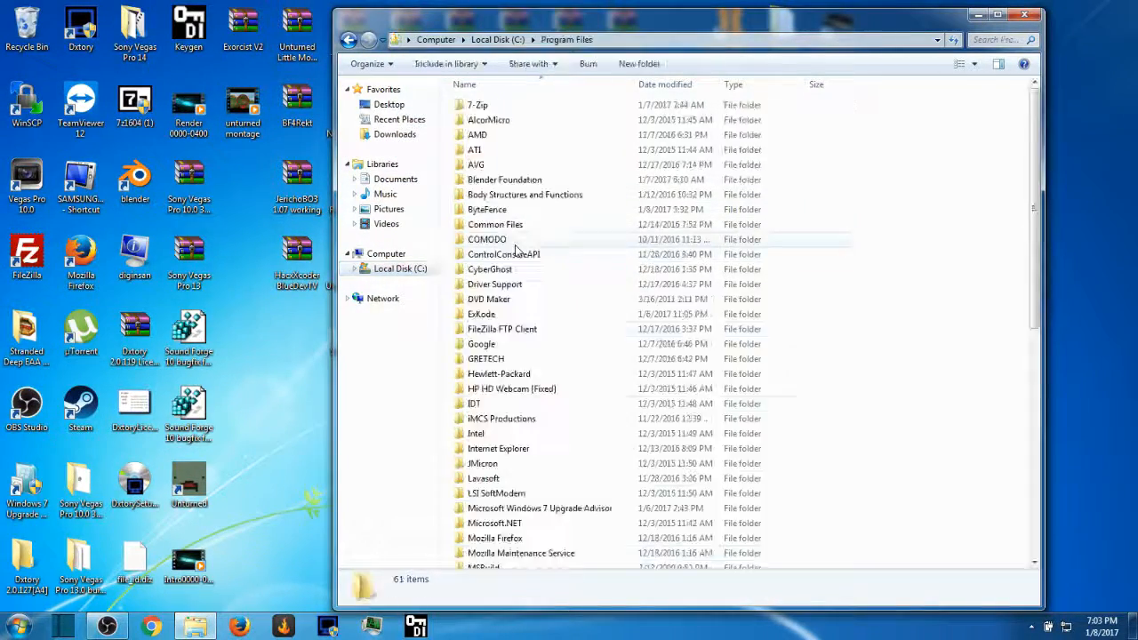
{"action": "scroll", "scroll_direction": "down", "scroll_amount": 3}
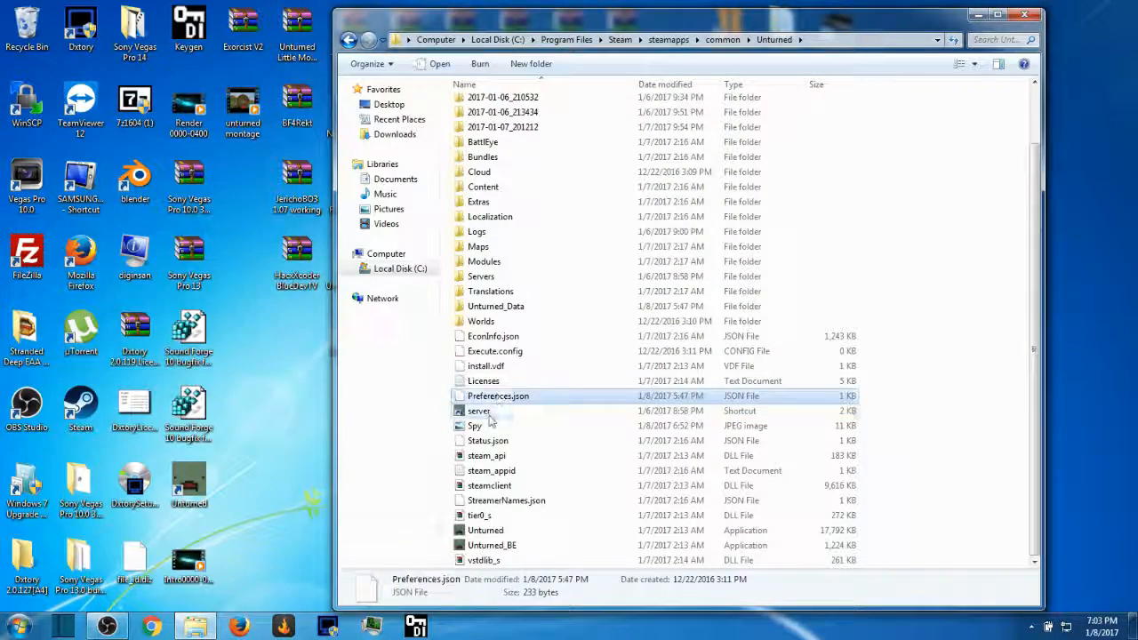
{"action": "left_click", "coordinate": [478, 410]}
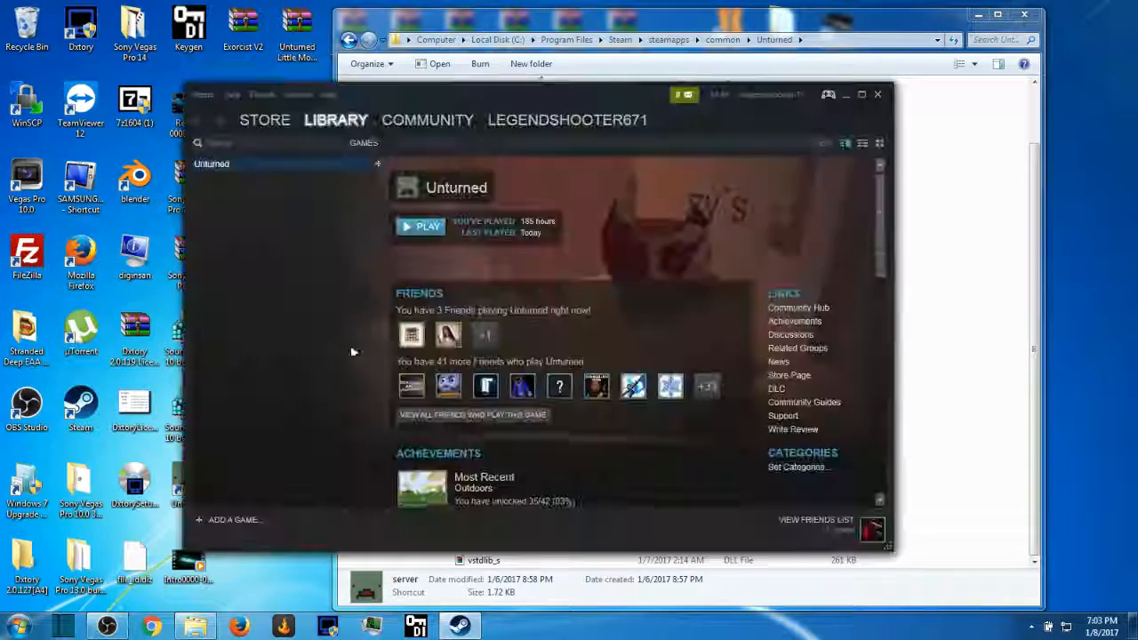
{"action": "right_click", "coordinate": [211, 164]}
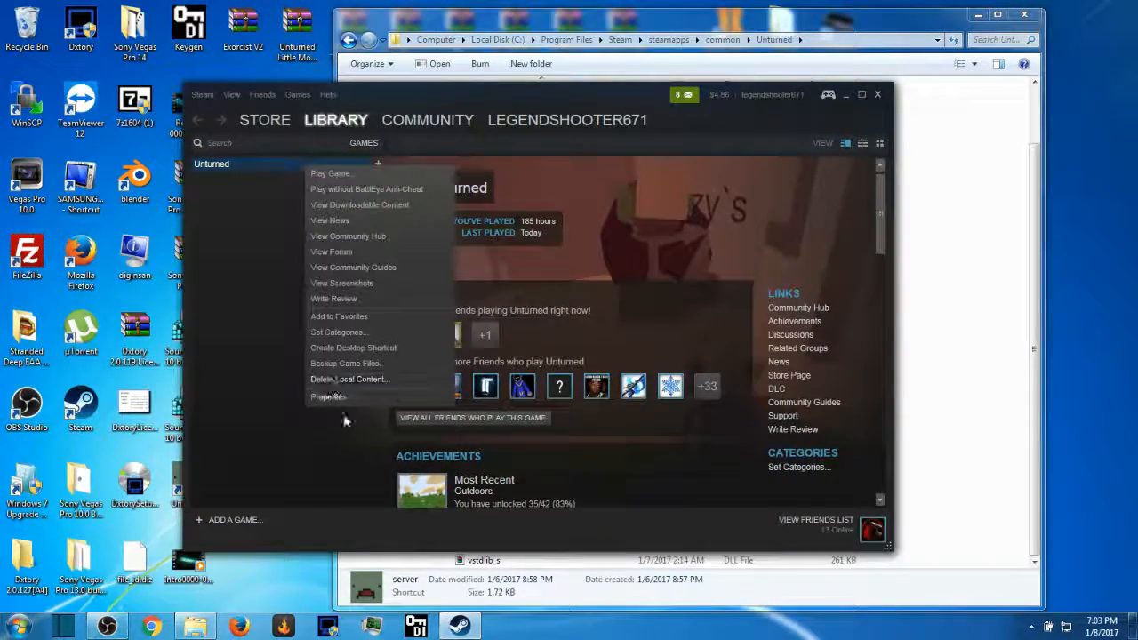
{"action": "left_click", "coordinate": [327, 395]}
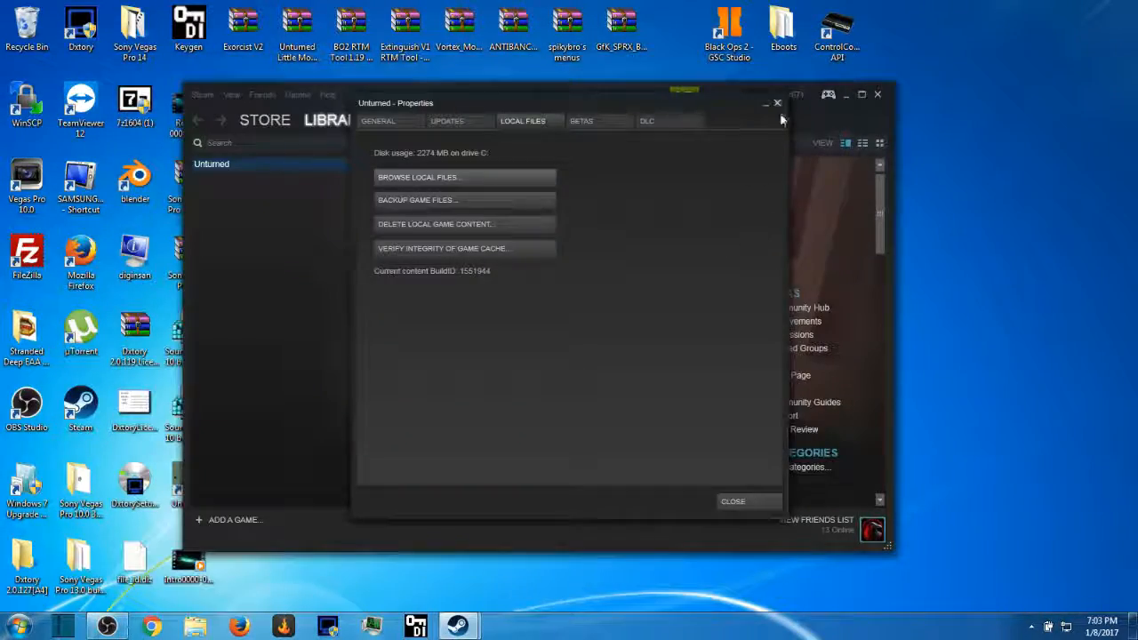
{"action": "left_click", "coordinate": [777, 103]}
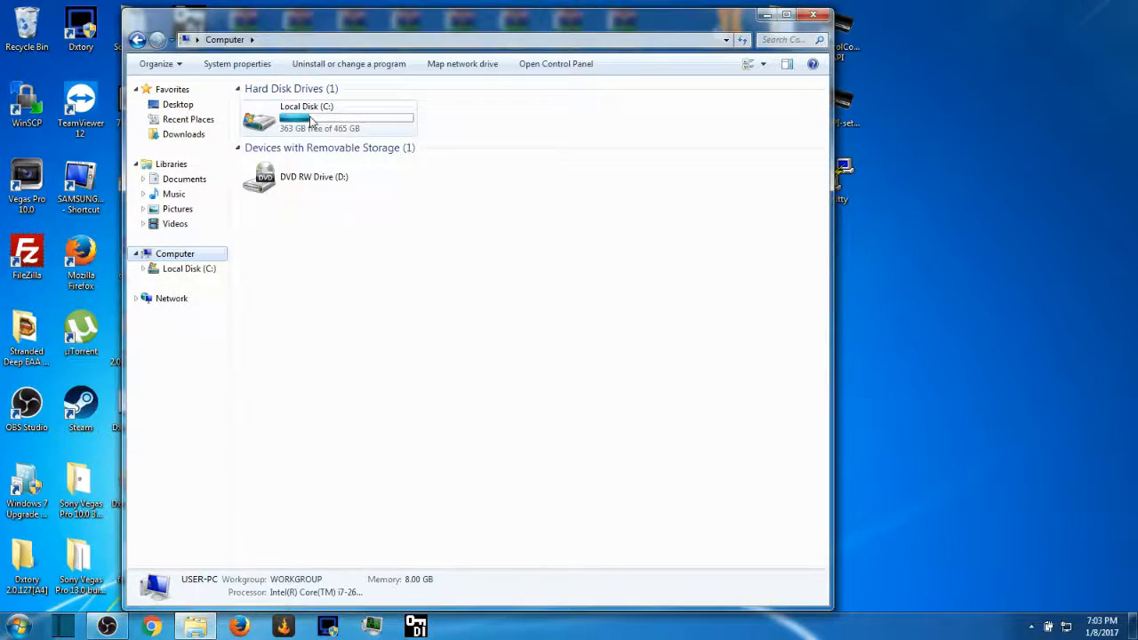
Browse from the C drive through Steam and Unturned into the test server's folder.
{"action": "double_click", "coordinate": [306, 116]}
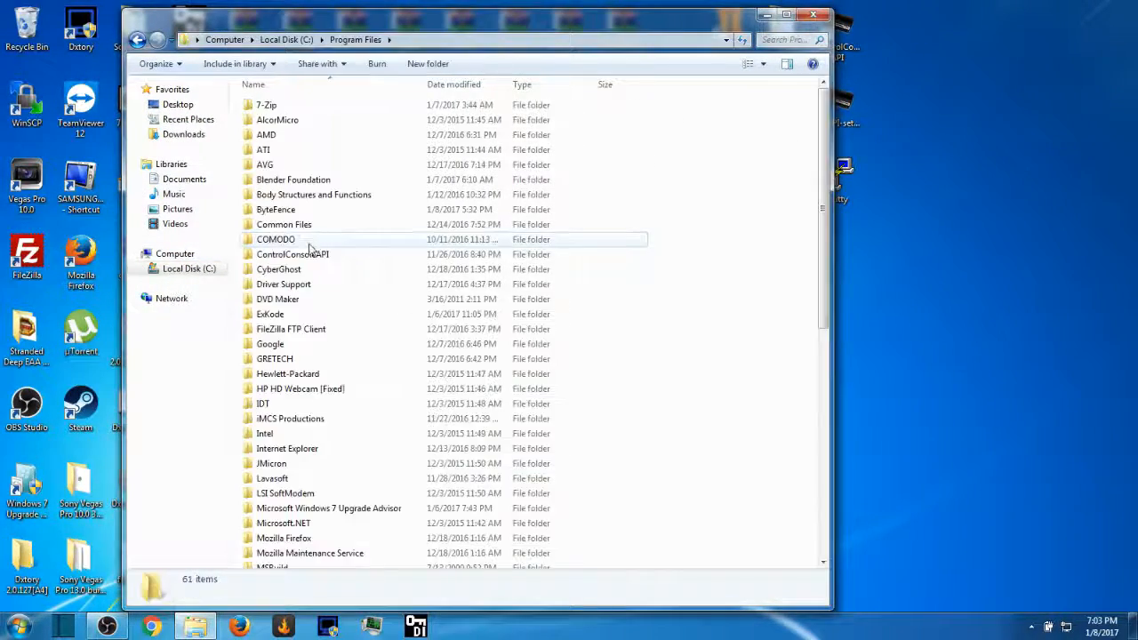
{"action": "scroll", "scroll_direction": "down", "scroll_amount": 3}
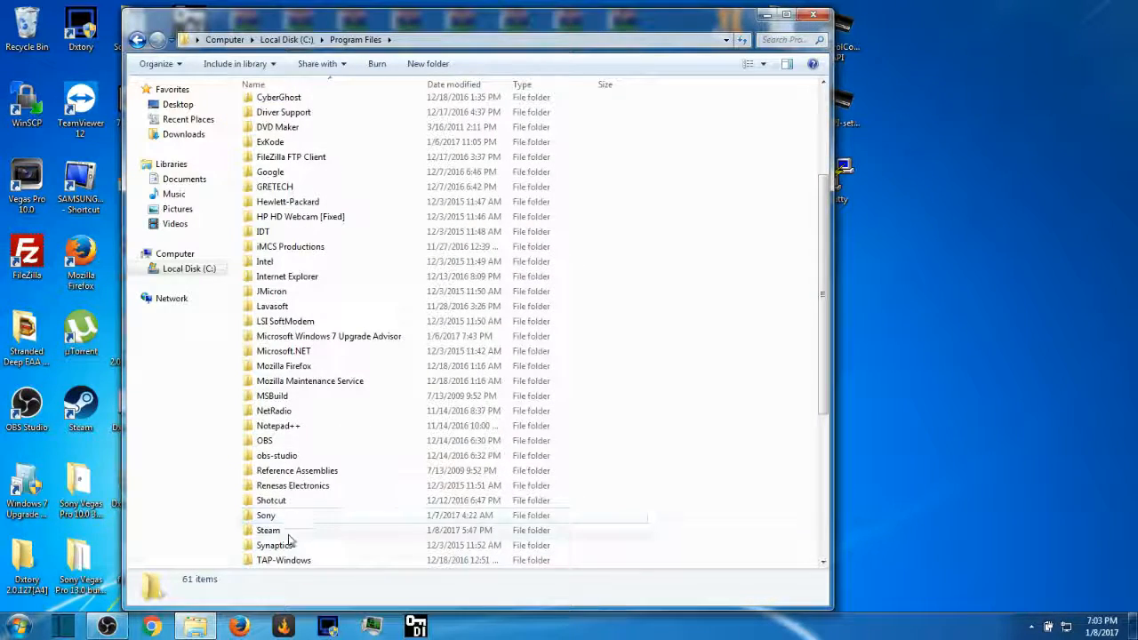
{"action": "double_click", "coordinate": [269, 530]}
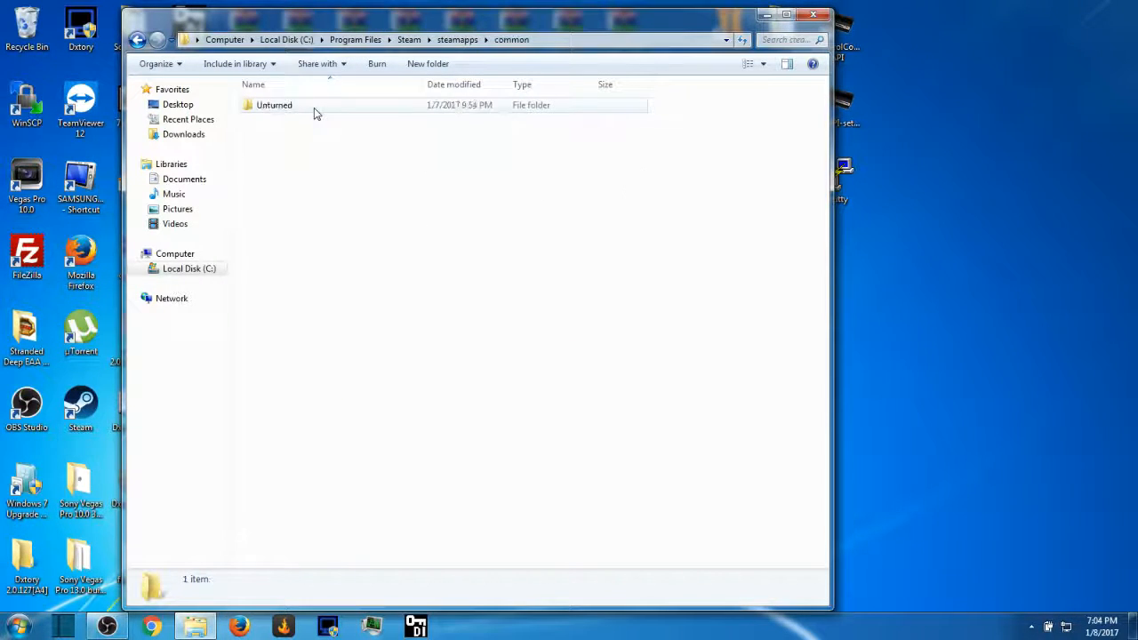
{"action": "double_click", "coordinate": [274, 105]}
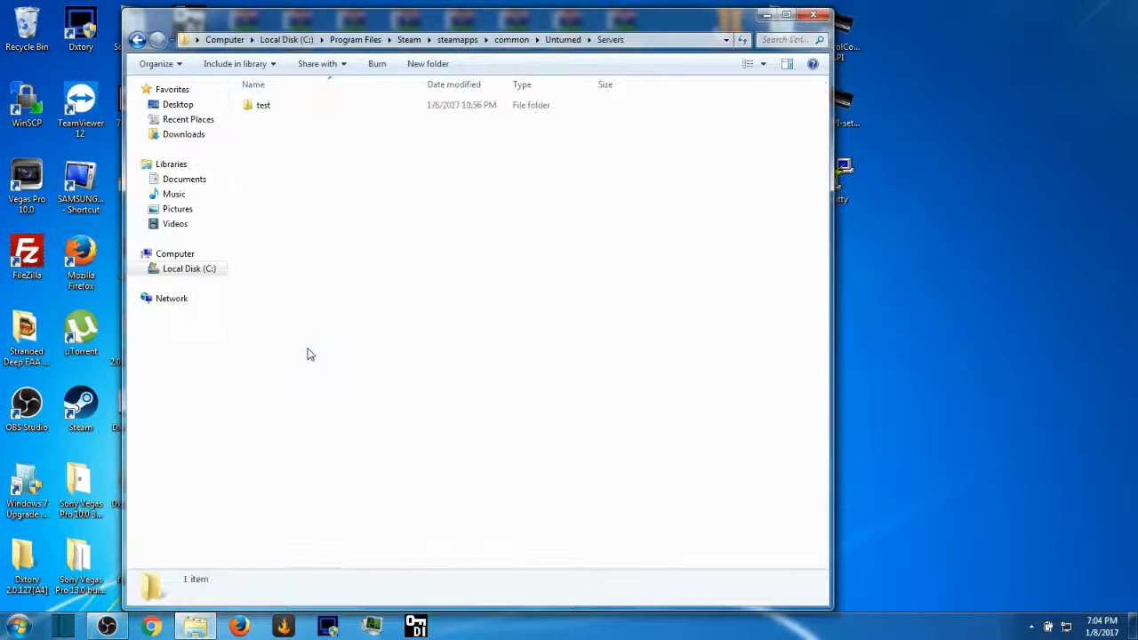
{"action": "double_click", "coordinate": [263, 105]}
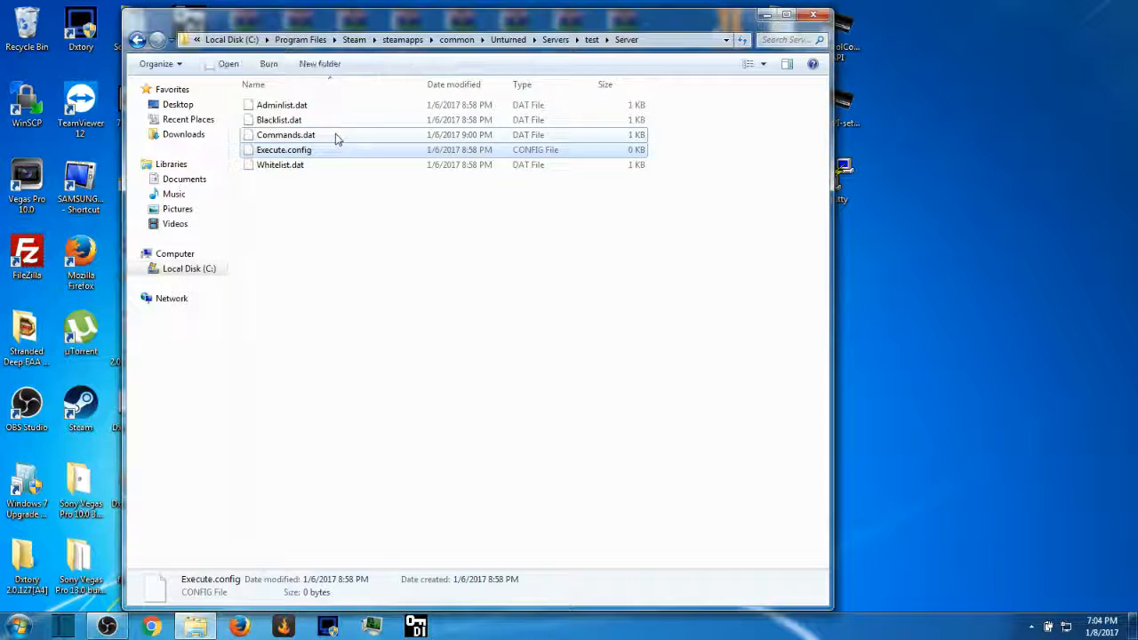
Open Commands.dat with Edit with Notepad++ from its context menu.
{"action": "right_click", "coordinate": [284, 135]}
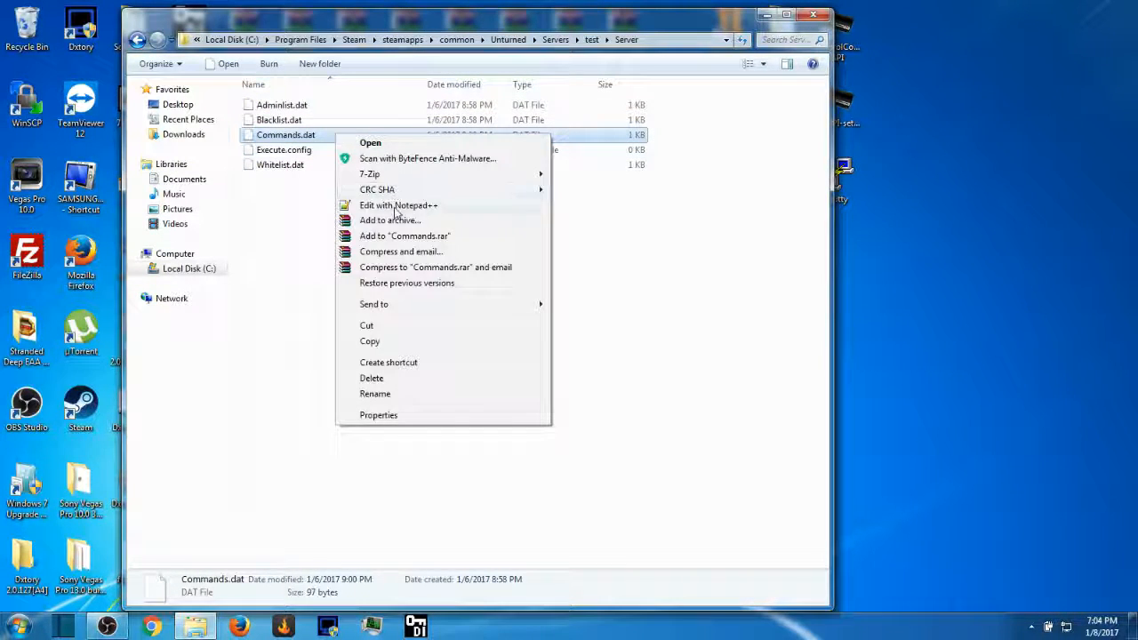
{"action": "left_click", "coordinate": [399, 207]}
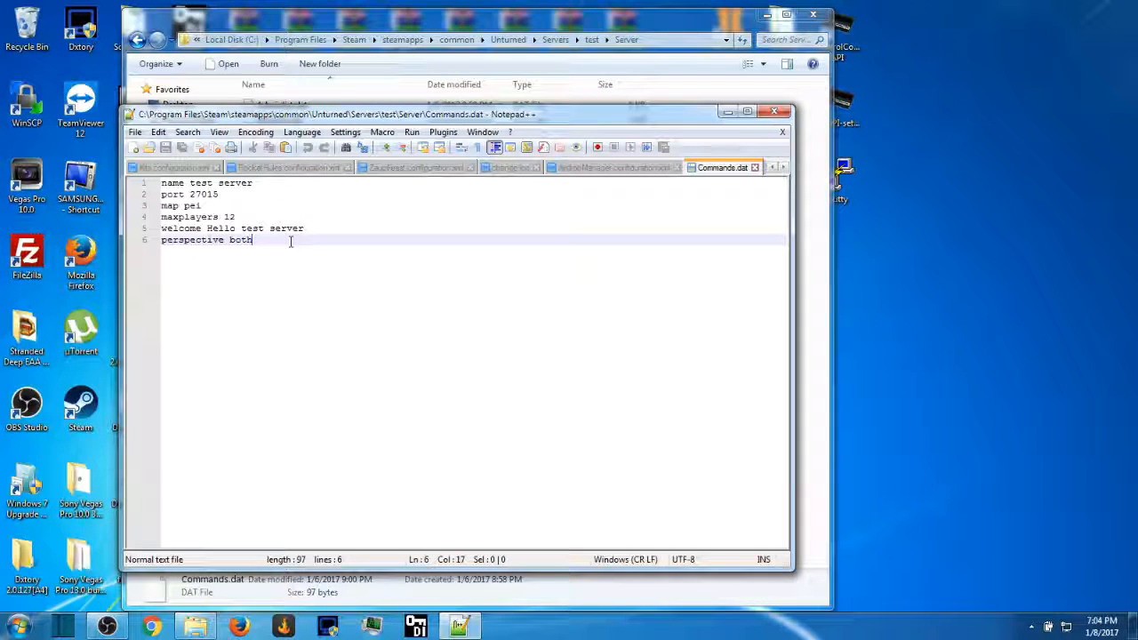
Add Hide_Admins, cheats and chatrate 5 lines after perspective both in Commands.dat.
{"action": "key", "text": "Enter"}
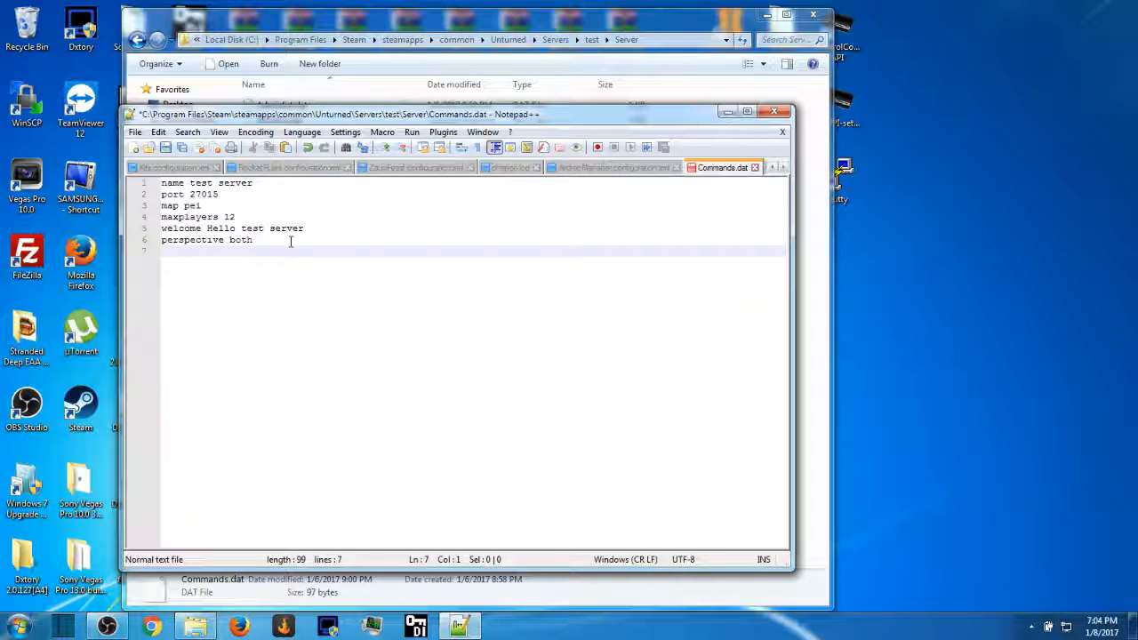
{"action": "type", "text": "Hide"}
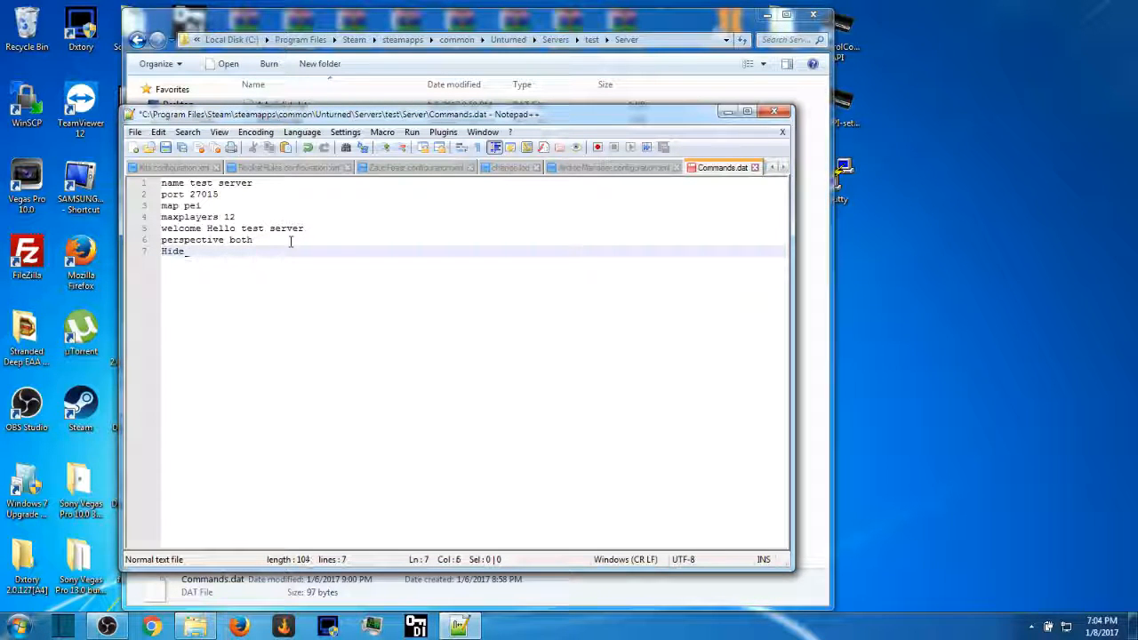
{"action": "type", "text": "Admins"}
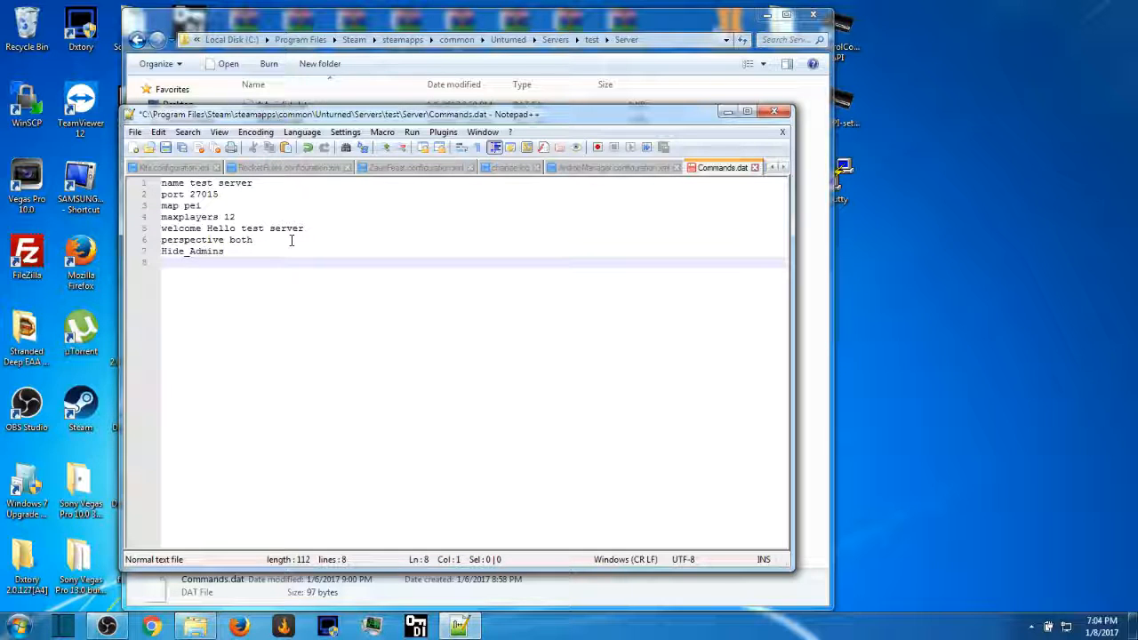
{"action": "type", "text": "cheats"}
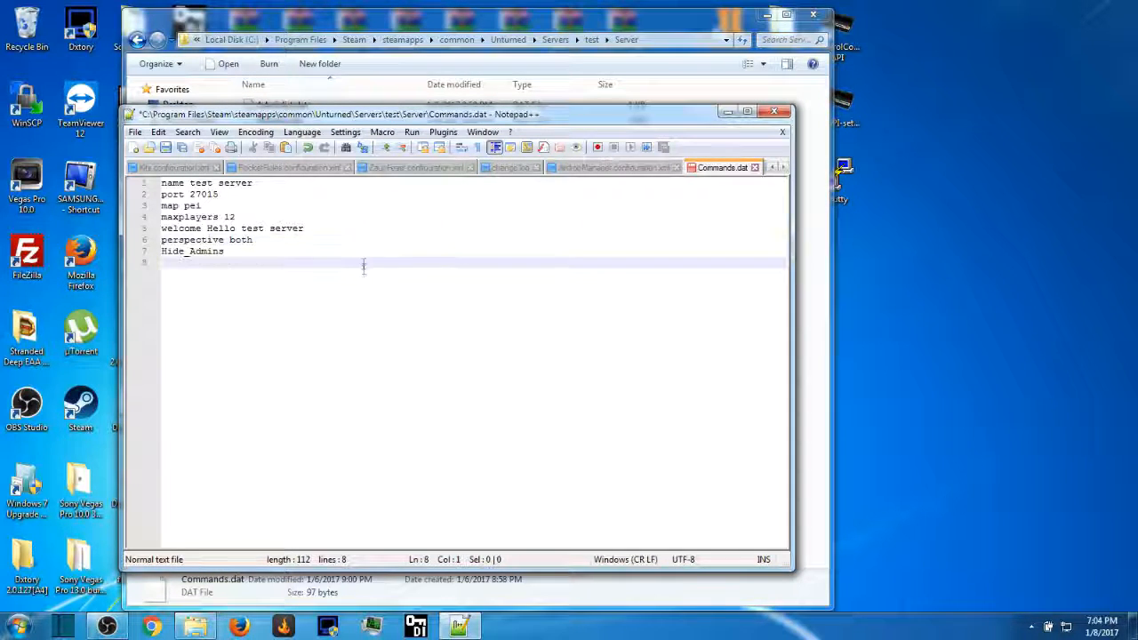
{"action": "type", "text": "chat"}
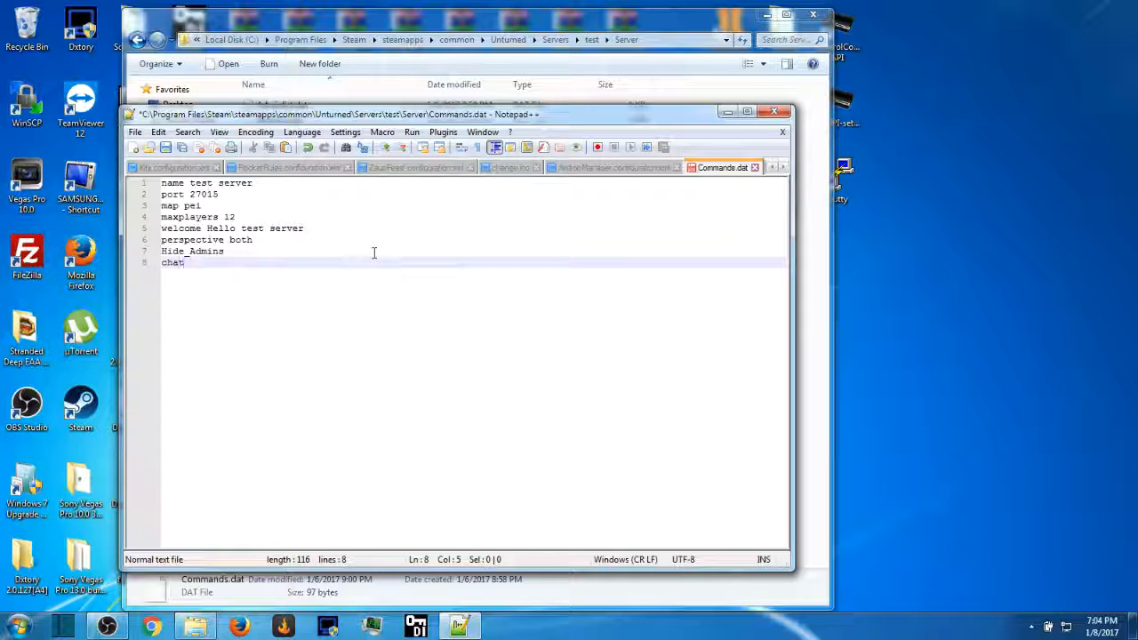
{"action": "type", "text": "rate 3"}
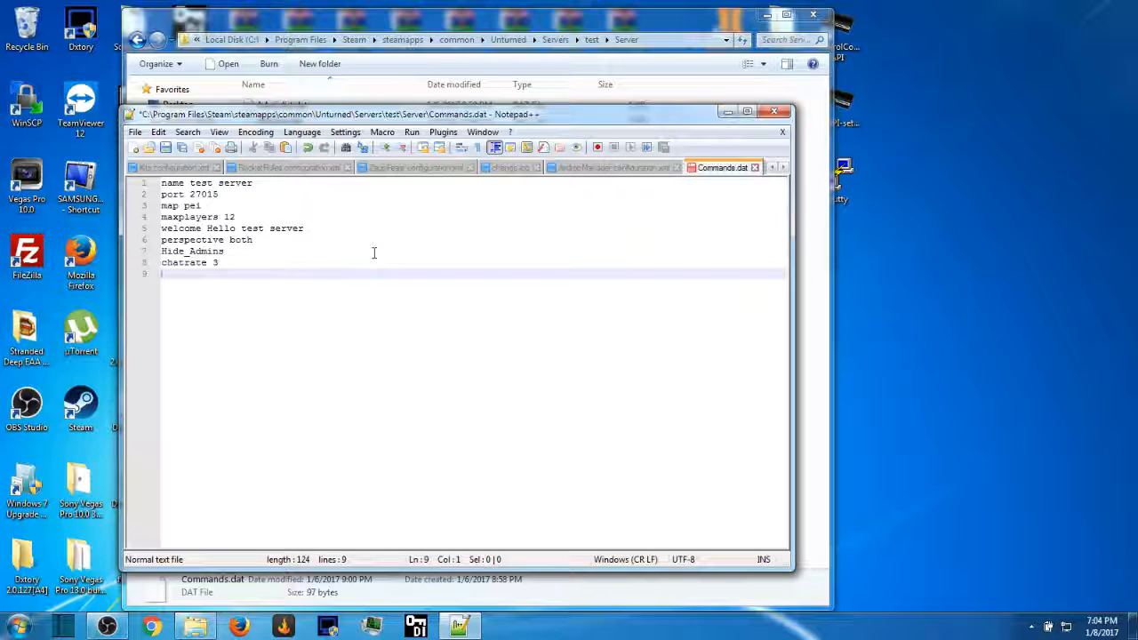
{"action": "type", "text": "bi"}
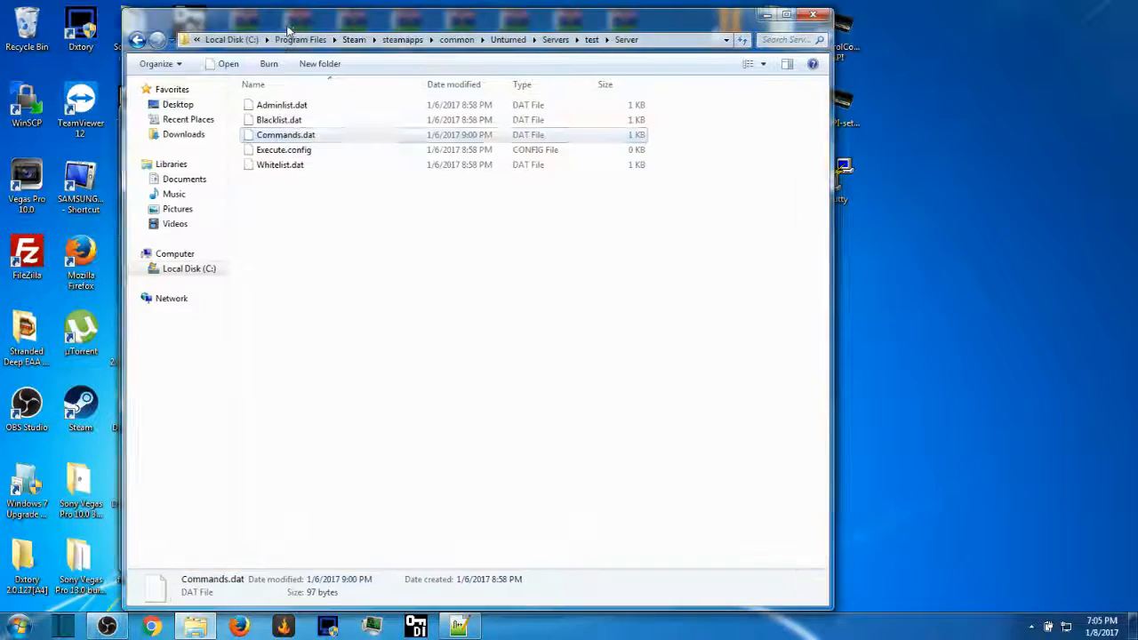
Bring Steam back up and view the account's community profile page.
{"action": "double_click", "coordinate": [284, 135]}
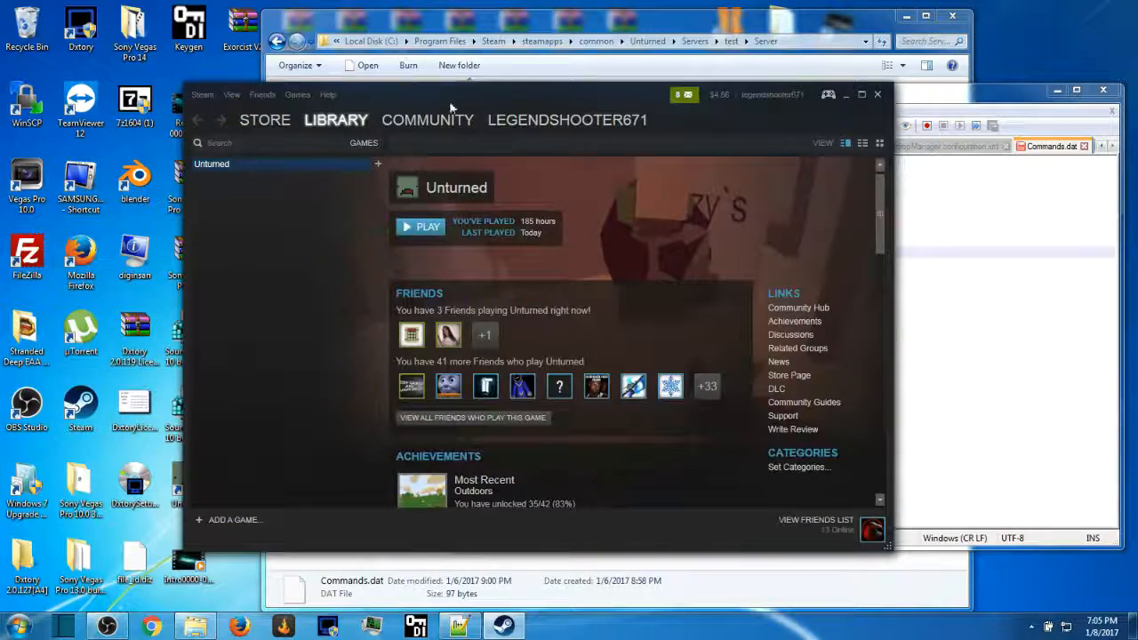
{"action": "left_click", "coordinate": [568, 119]}
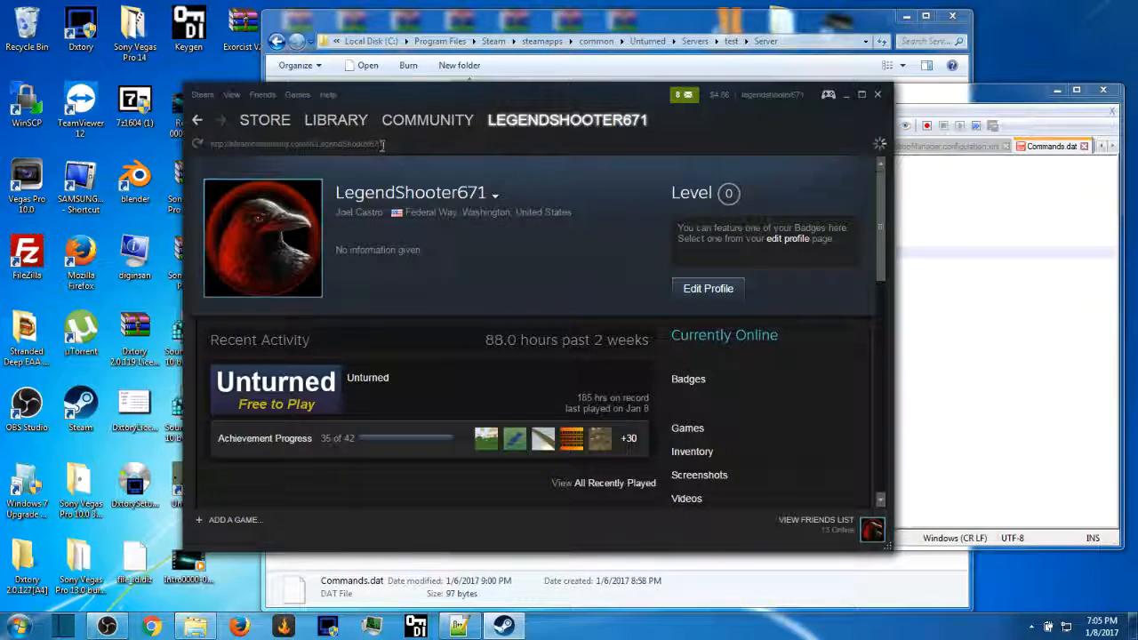
{"action": "left_click", "coordinate": [293, 142]}
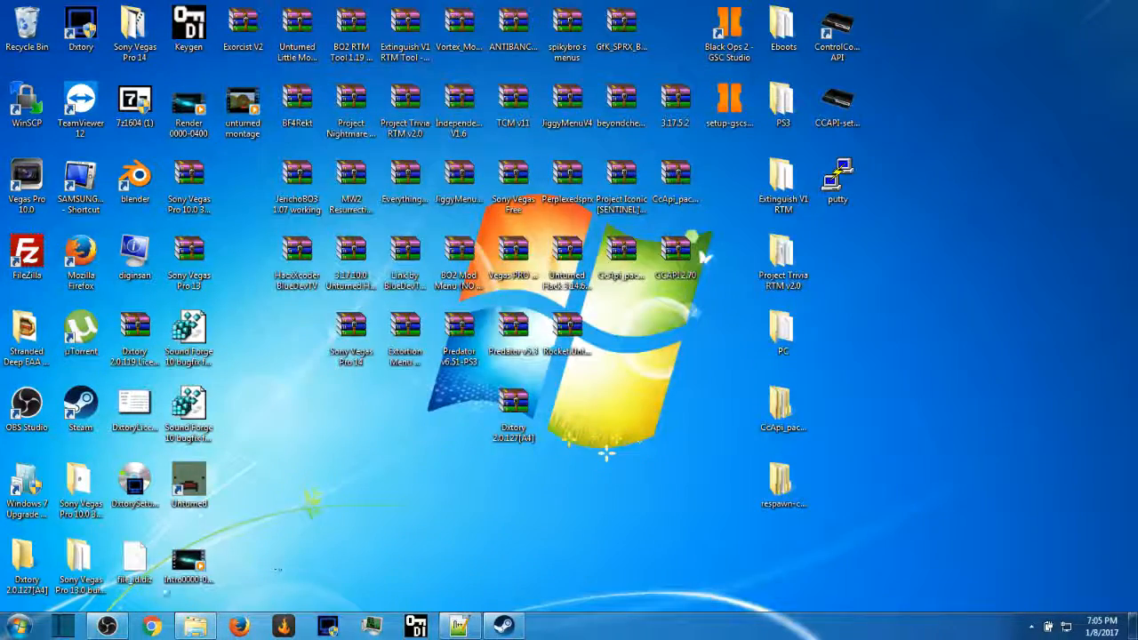
Search Google for steamid finder and open the STEAMID I/O site.
{"action": "left_click", "coordinate": [150, 626]}
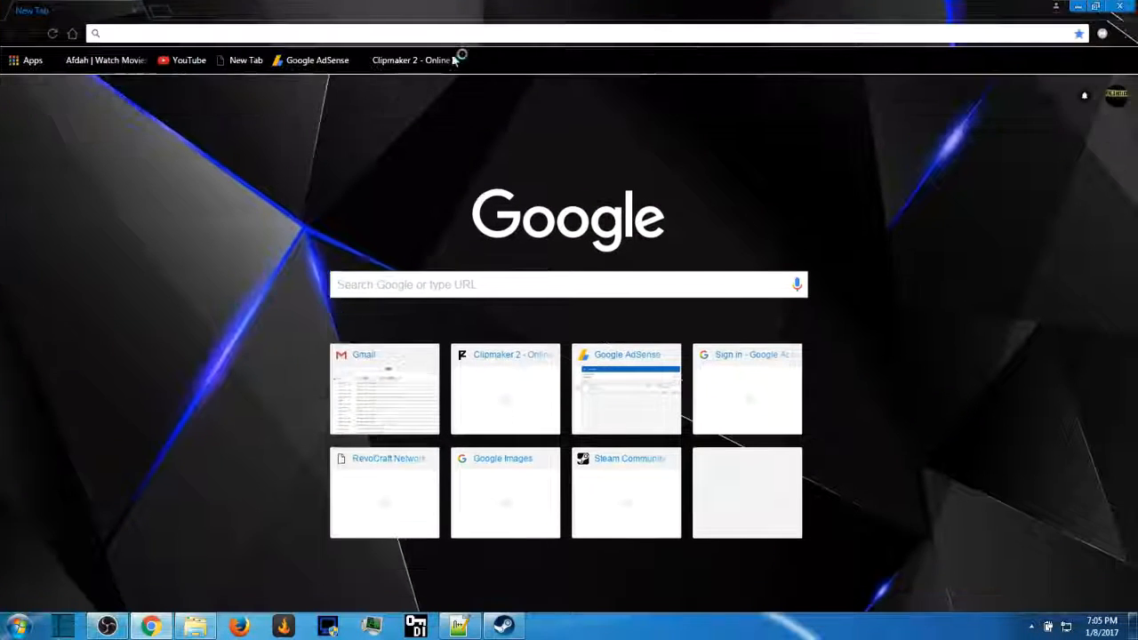
{"action": "type", "text": "stean"}
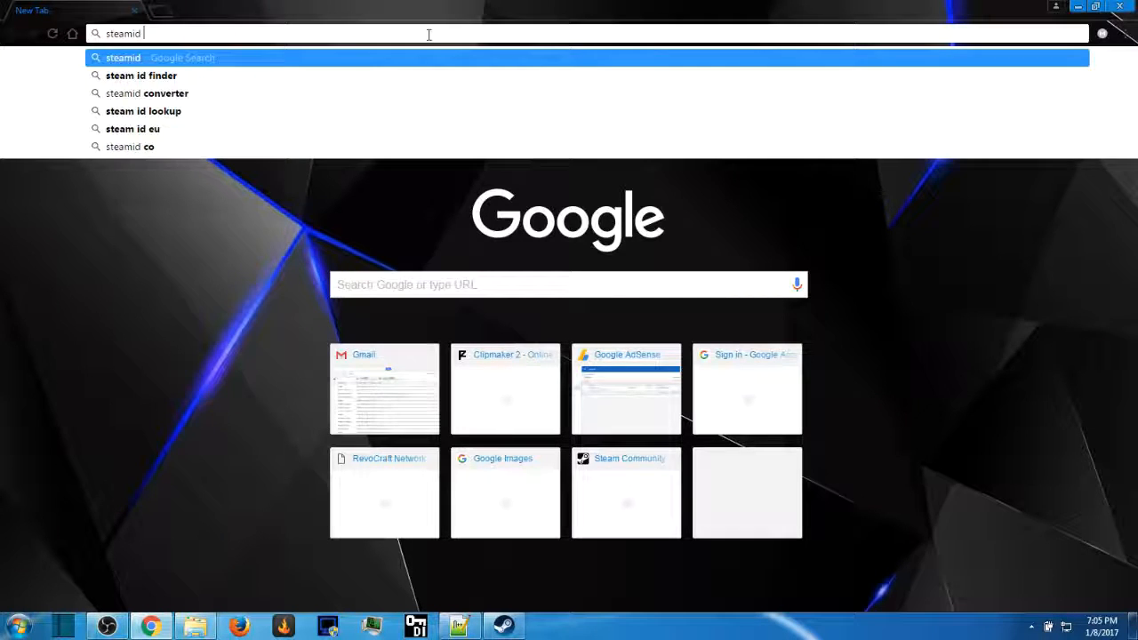
{"action": "type", "text": "finder"}
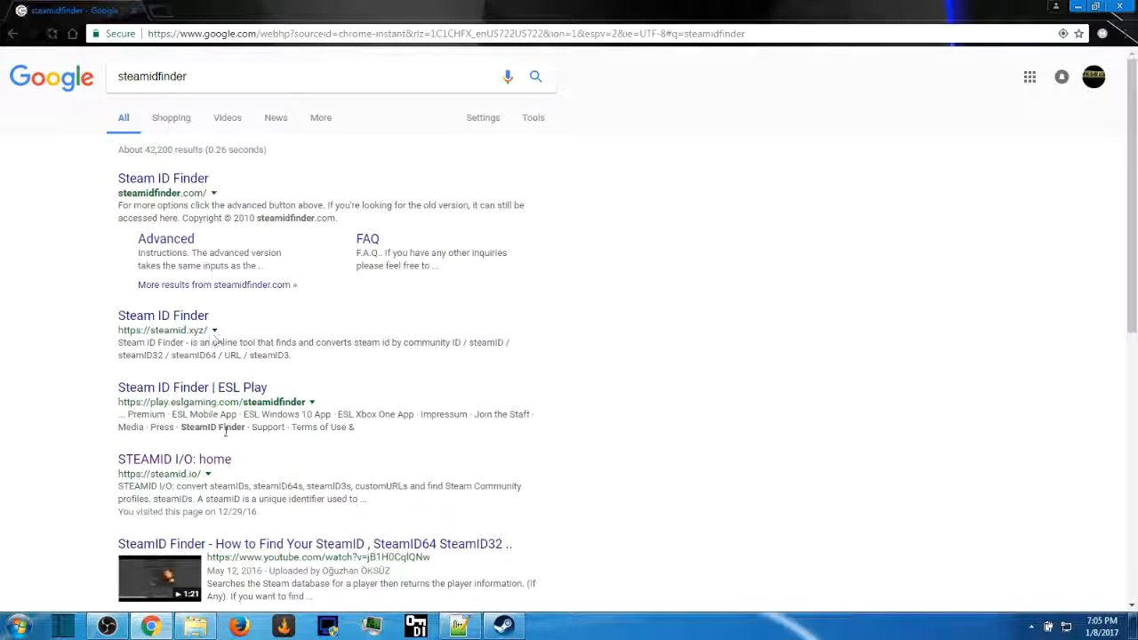
{"action": "left_click", "coordinate": [174, 458]}
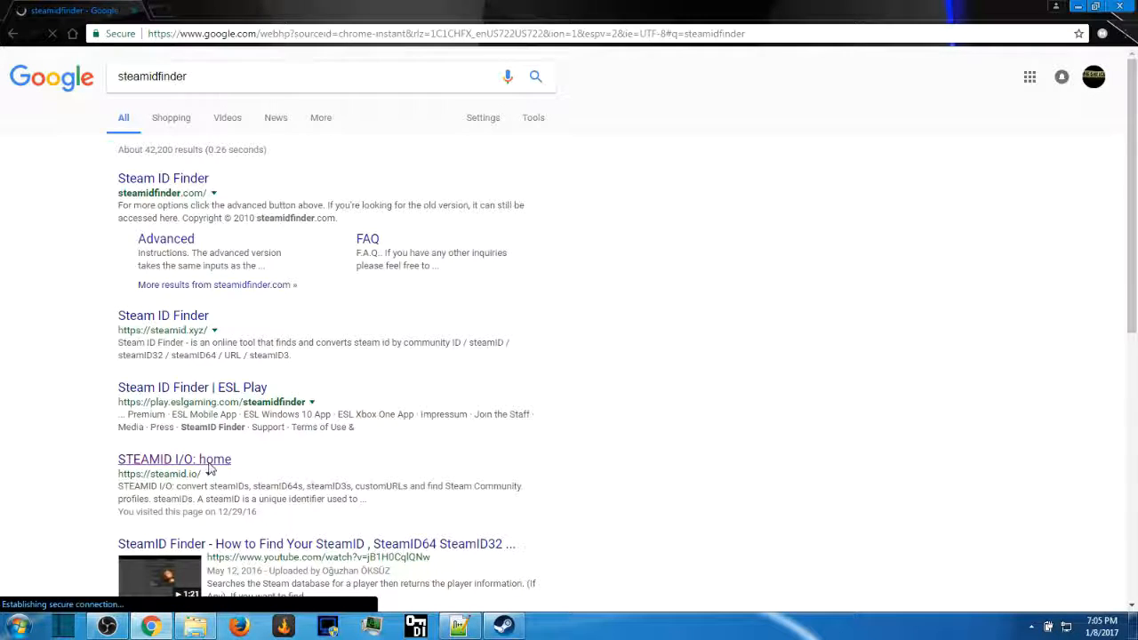
{"action": "left_click", "coordinate": [174, 459]}
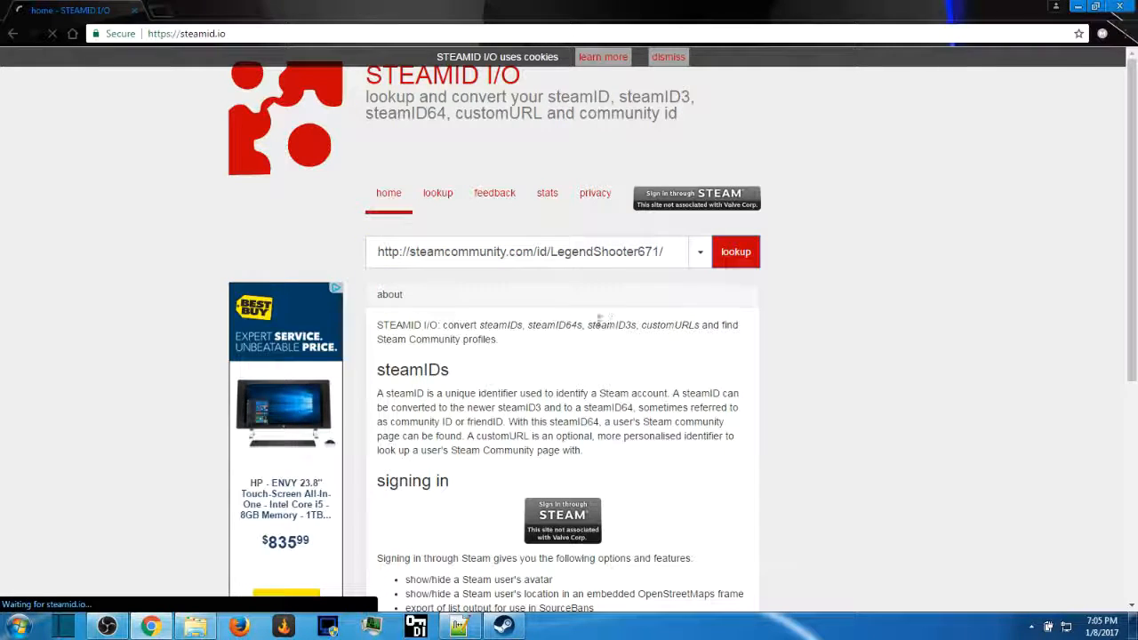
{"action": "left_click", "coordinate": [737, 253]}
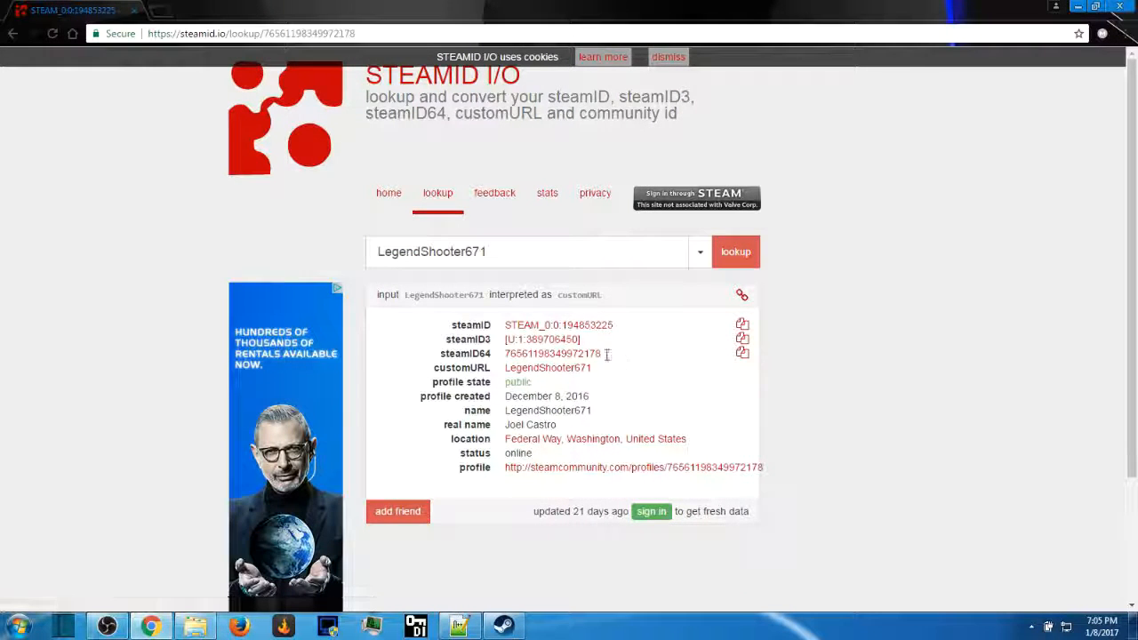
{"action": "right_click", "coordinate": [551, 352]}
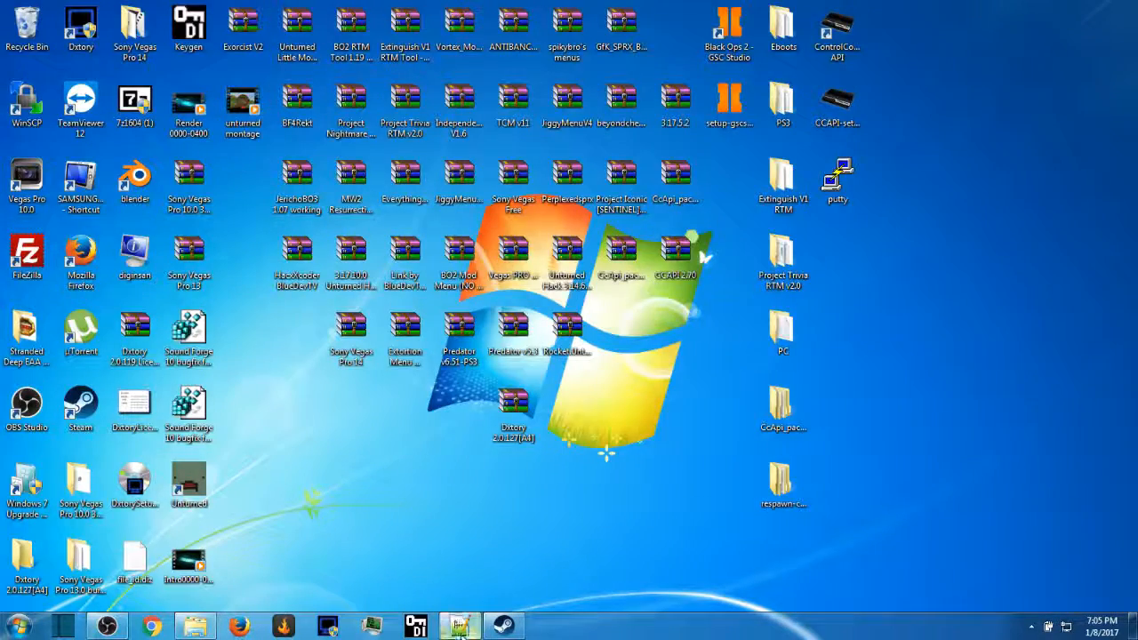
{"action": "left_click", "coordinate": [458, 627]}
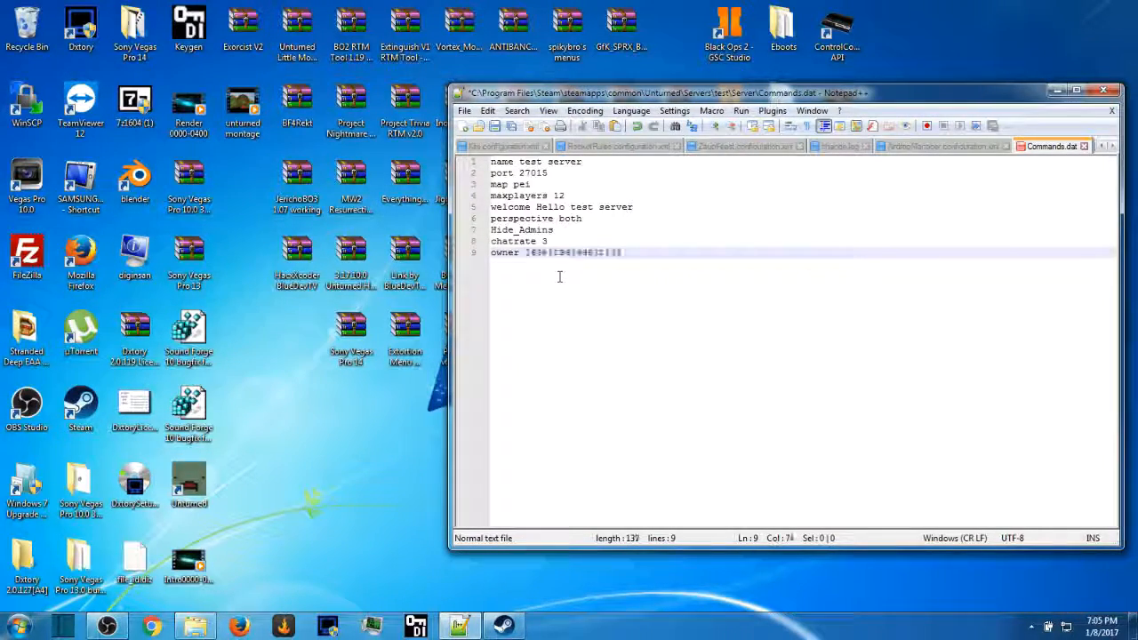
{"action": "type", "text": "76561198349972178"}
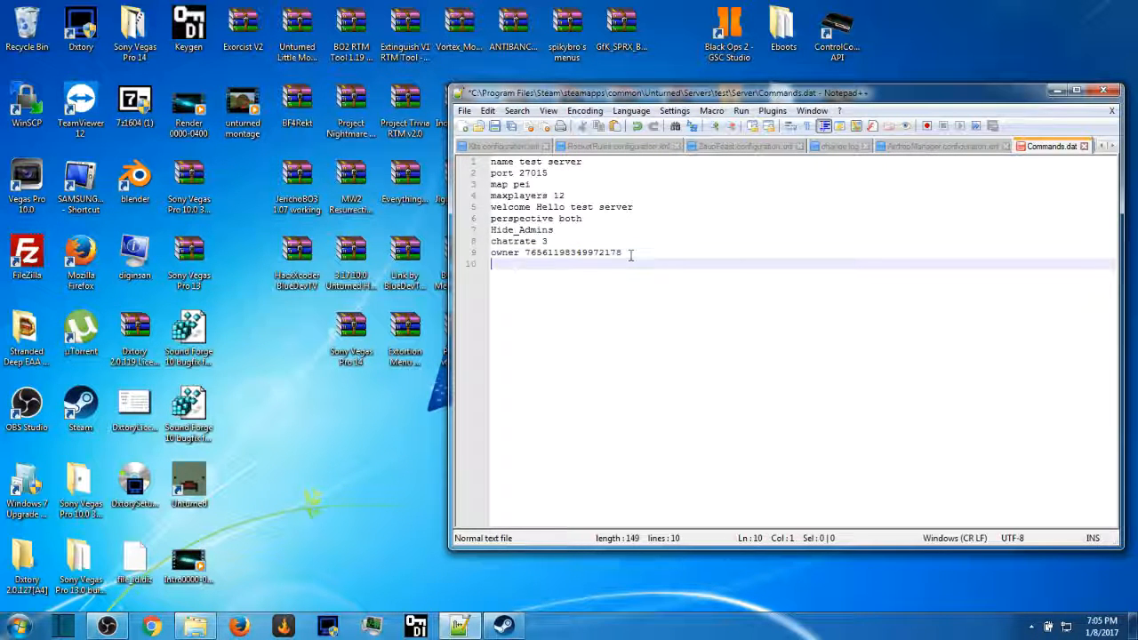
Add a cycle 86400 line and a timeout 200 line, trimming 2000 to 200.
{"action": "type", "text": "cyd"}
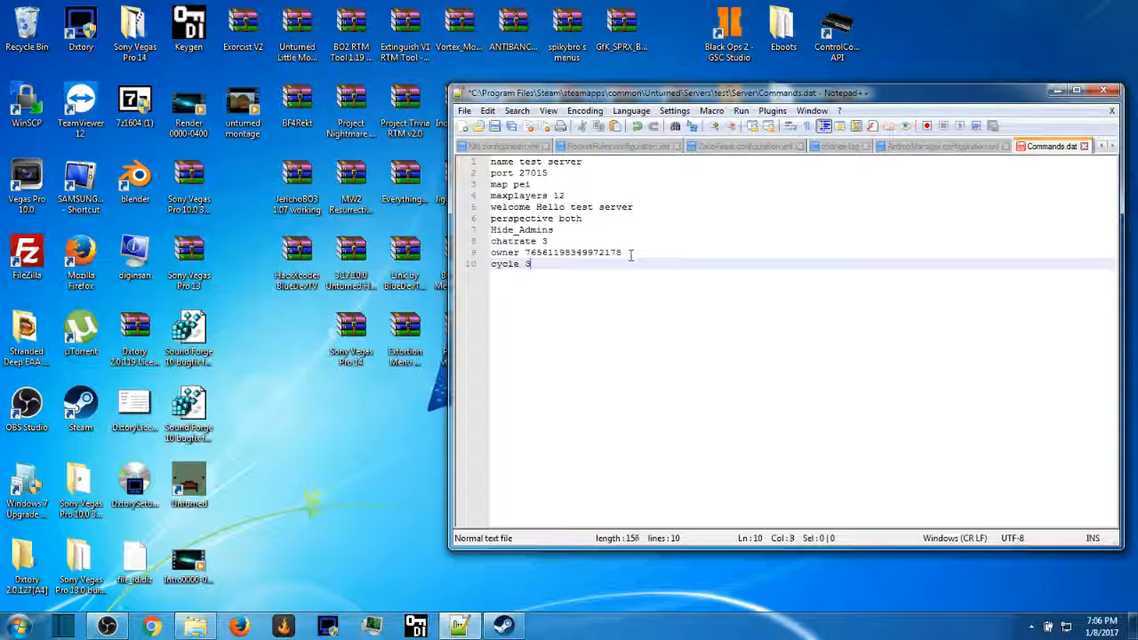
{"action": "type", "text": "8"}
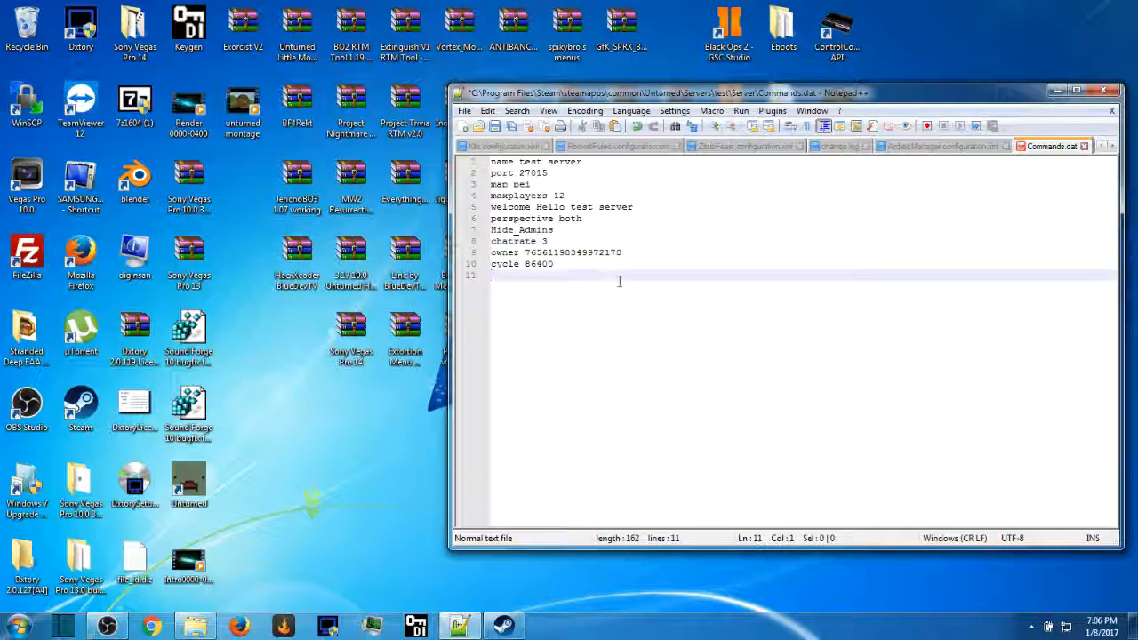
{"action": "type", "text": "timeout"}
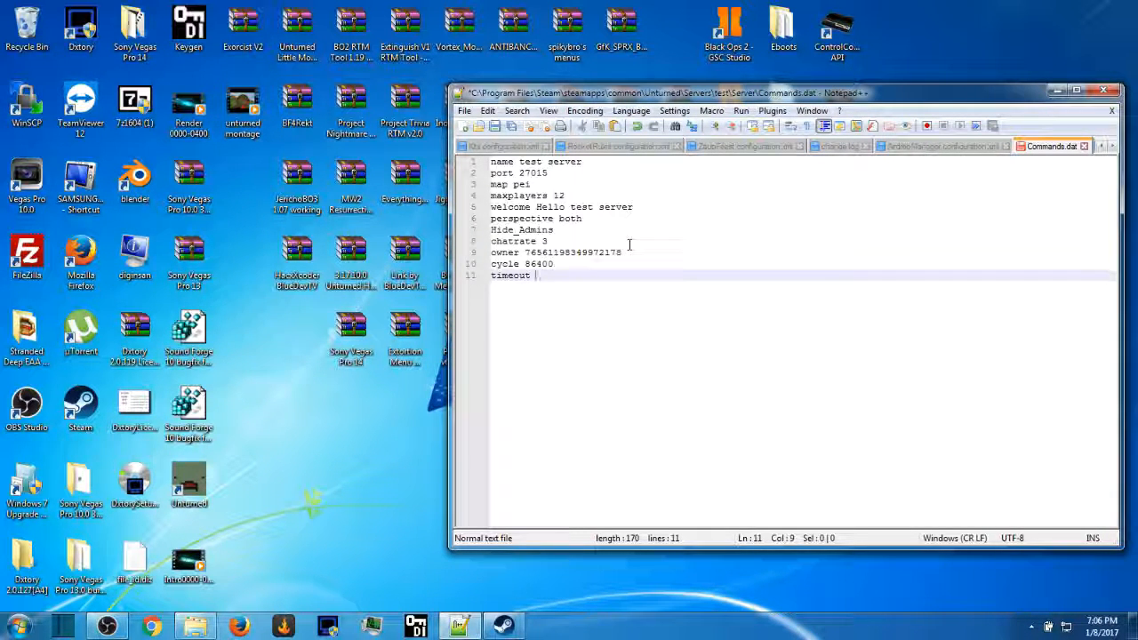
{"action": "type", "text": "2000"}
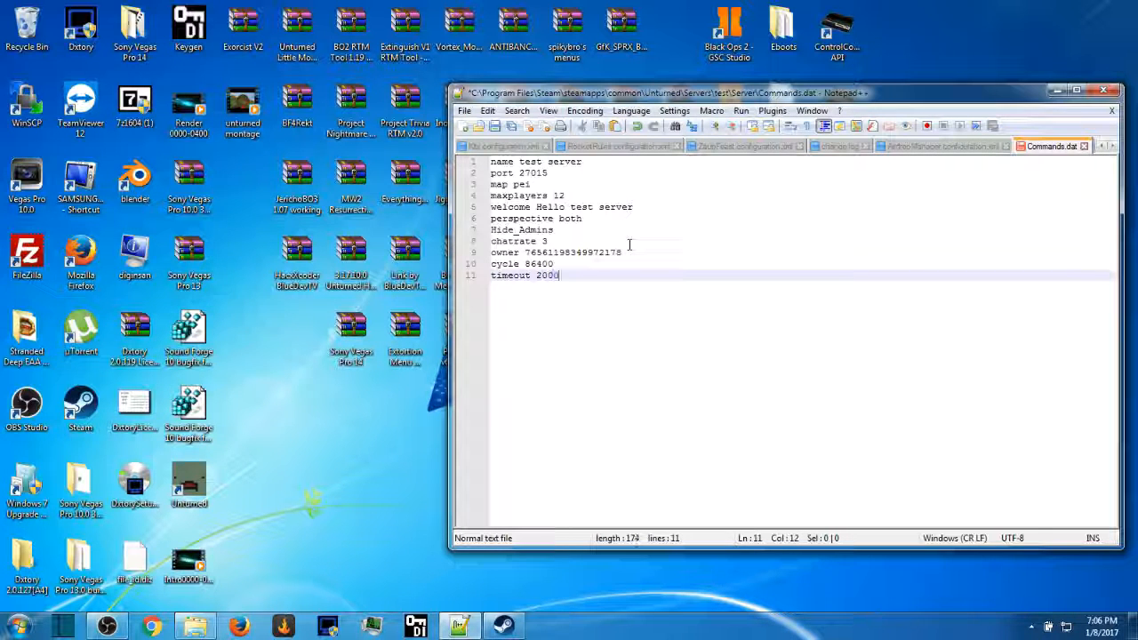
{"action": "key", "text": "Backspace"}
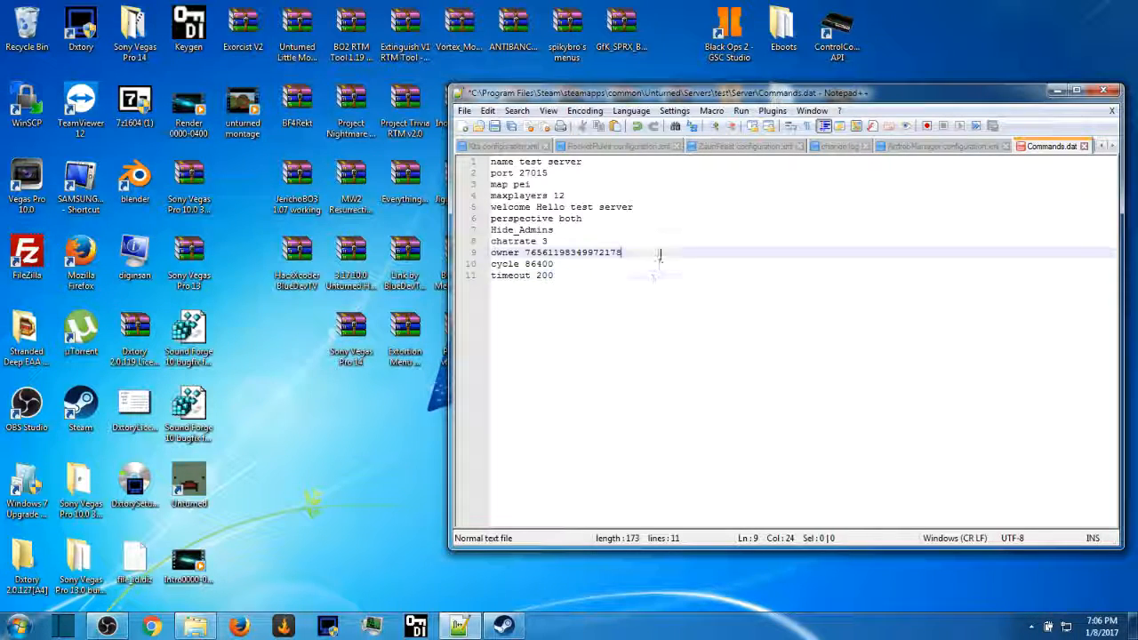
Save Commands.dat via File > Save and switch to Kits.configuration.xml.
{"action": "left_click", "coordinate": [465, 110]}
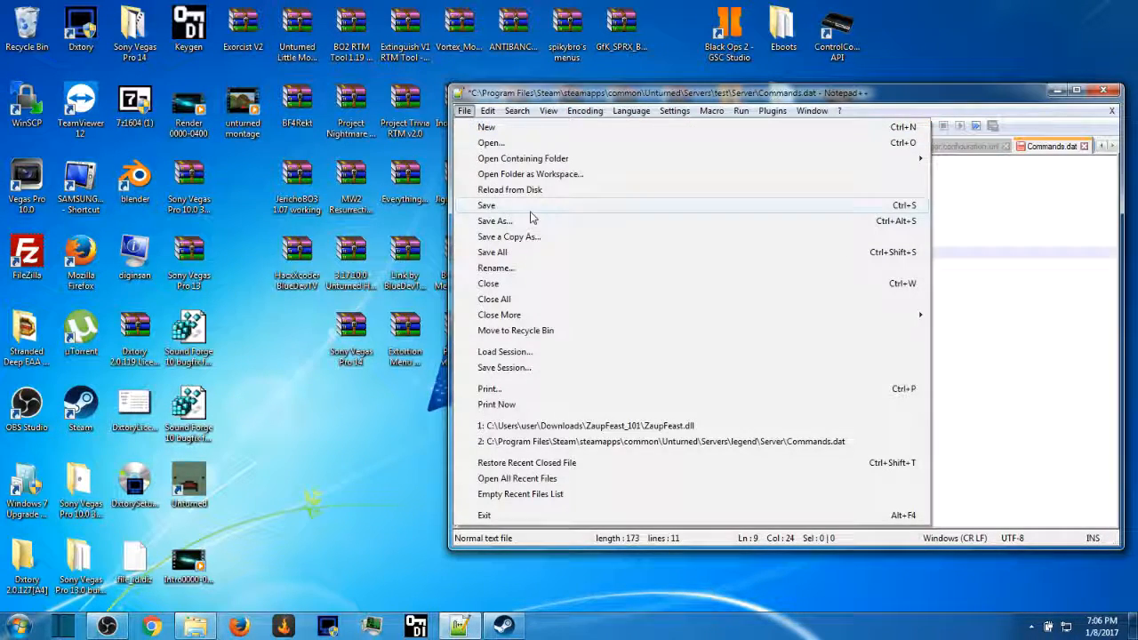
{"action": "left_click", "coordinate": [487, 207]}
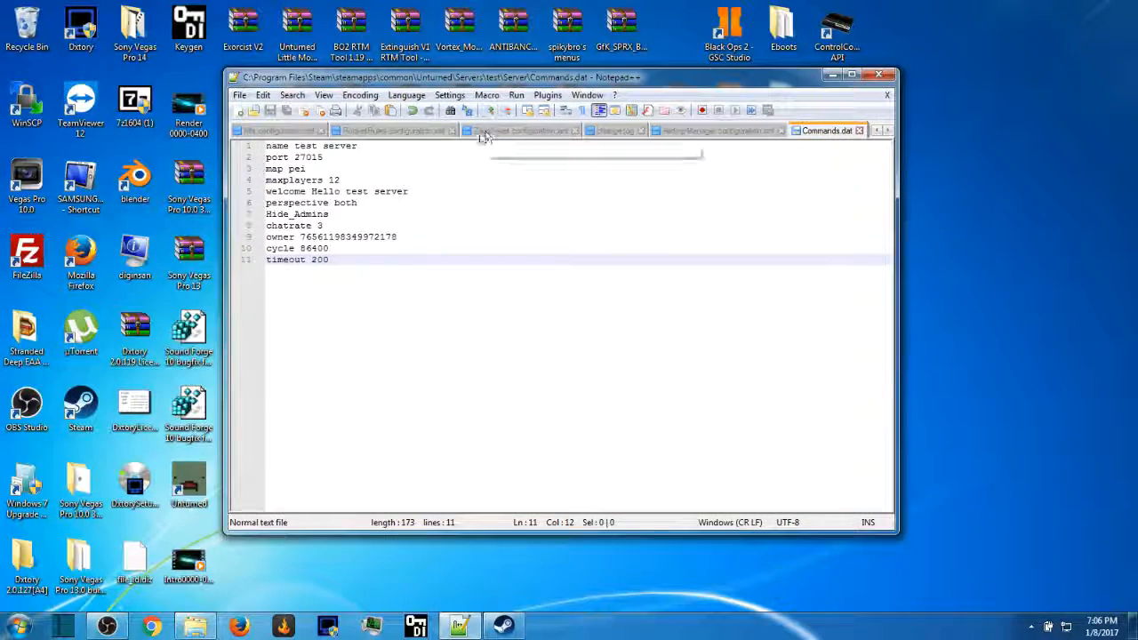
{"action": "left_click", "coordinate": [276, 132]}
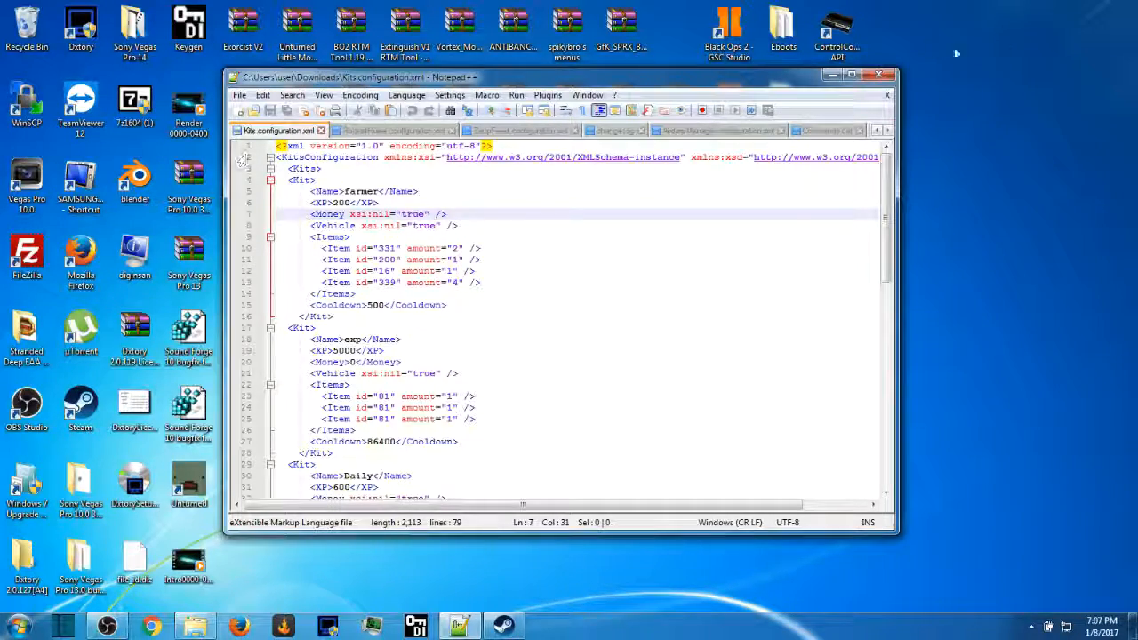
Go up to the test folder, enter Server and reopen Commands.dat in Notepad++.
{"action": "right_click", "coordinate": [425, 135]}
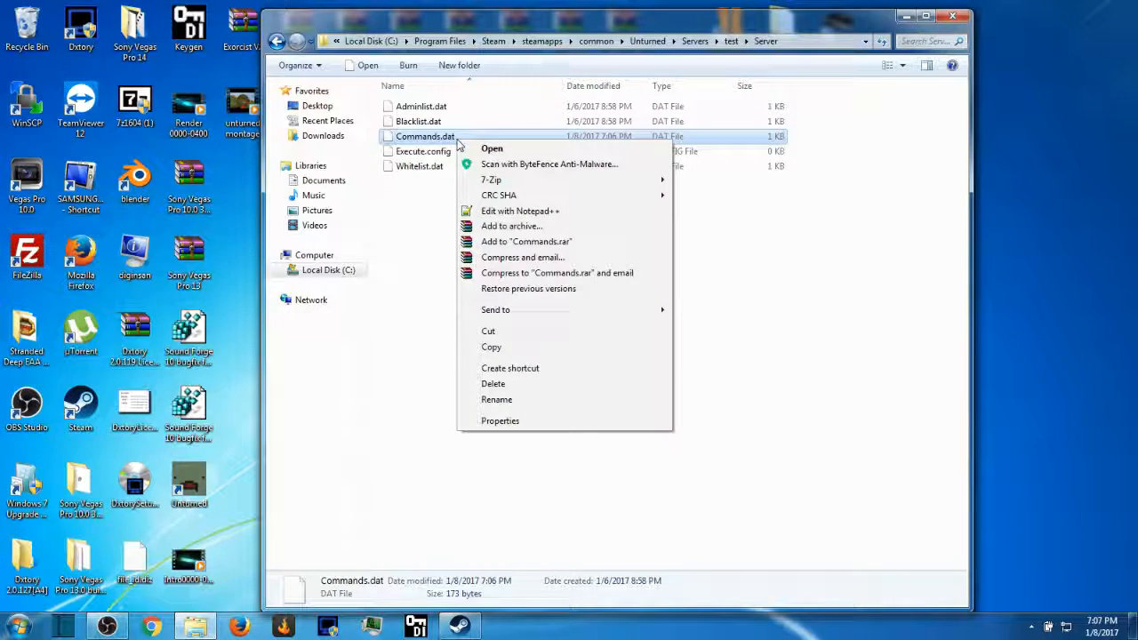
{"action": "left_click", "coordinate": [418, 203]}
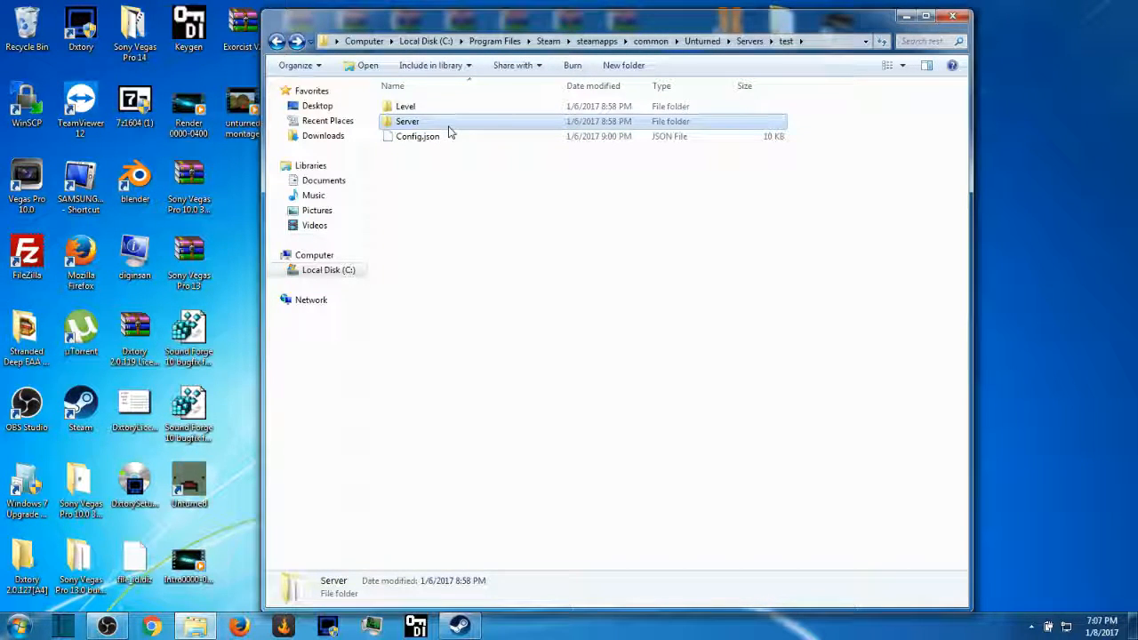
{"action": "double_click", "coordinate": [407, 121]}
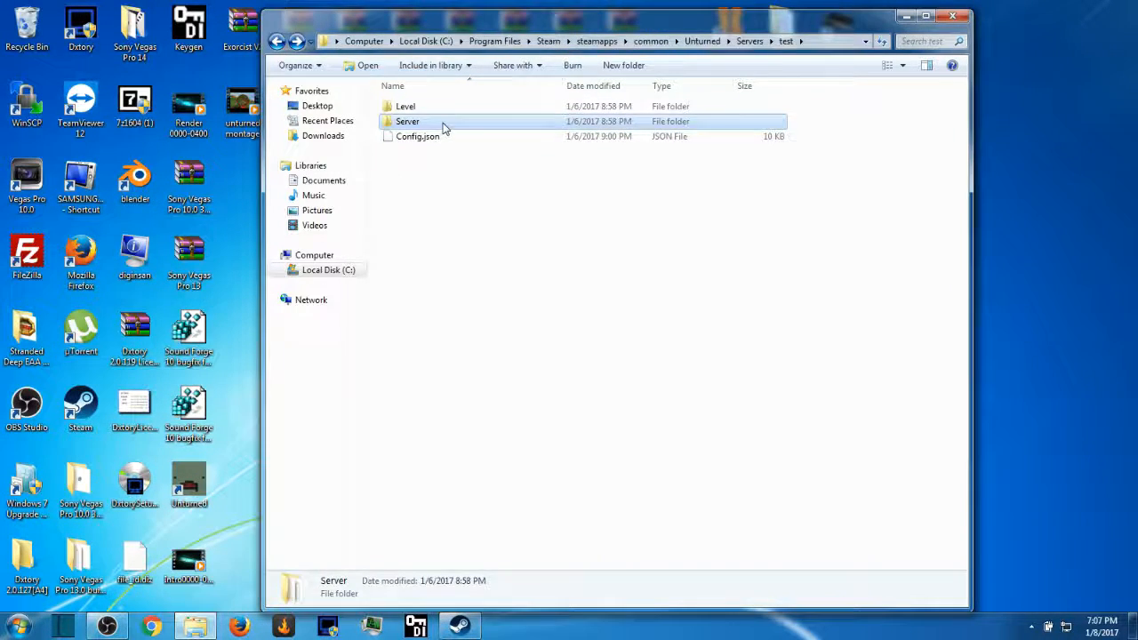
{"action": "right_click", "coordinate": [420, 135]}
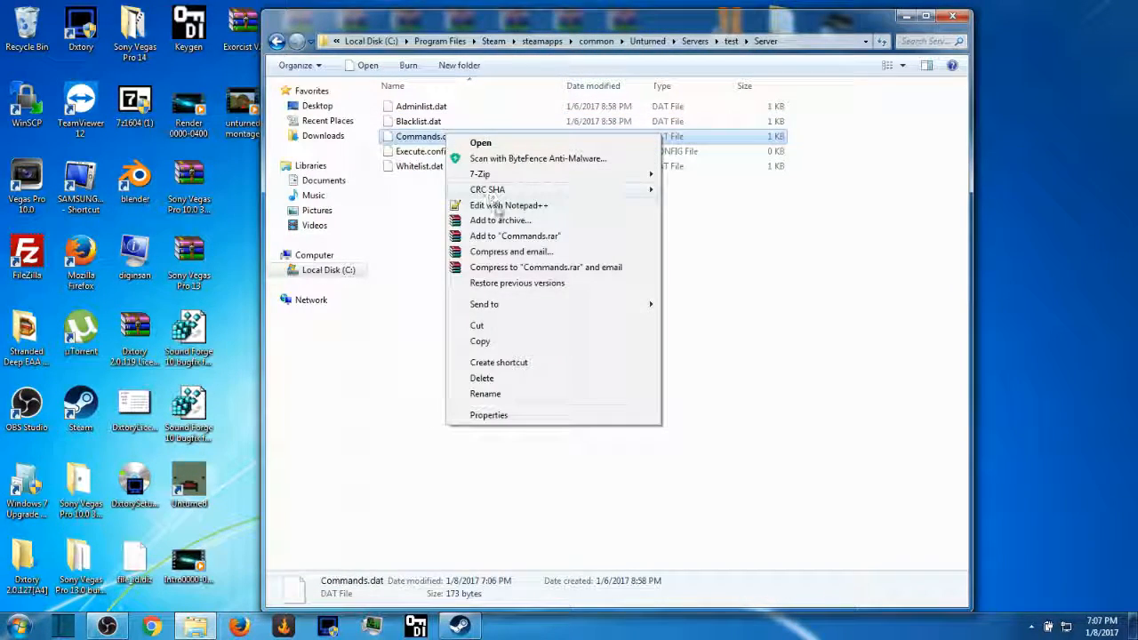
{"action": "left_click", "coordinate": [509, 204]}
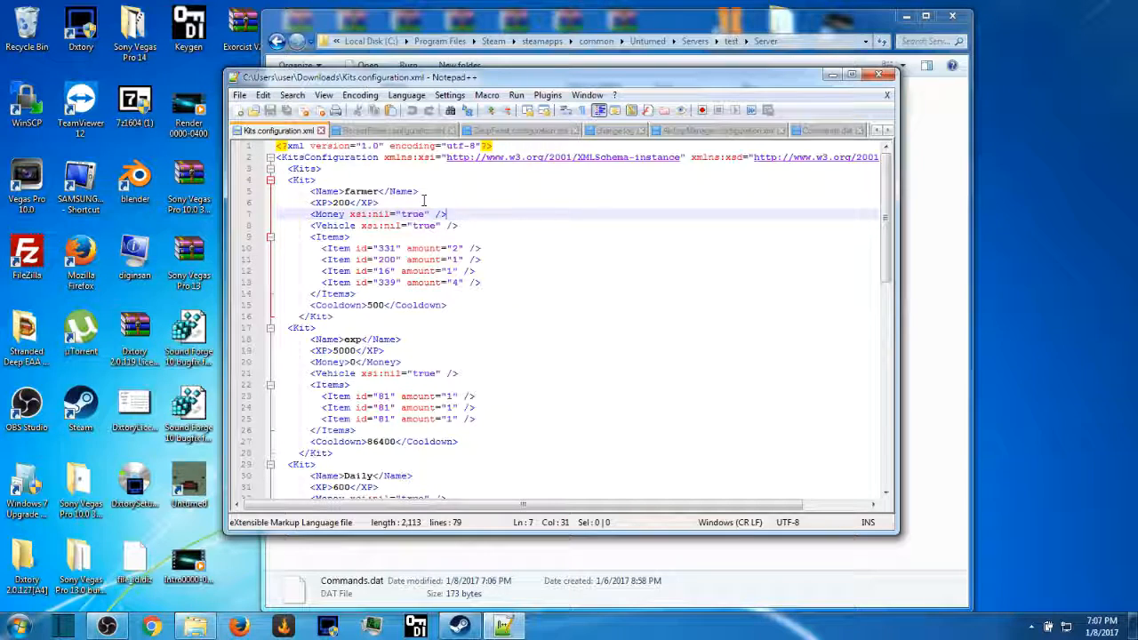
Paste a copy of the farmer kit block right after the <Kits> opening tag.
{"action": "left_click", "coordinate": [352, 180]}
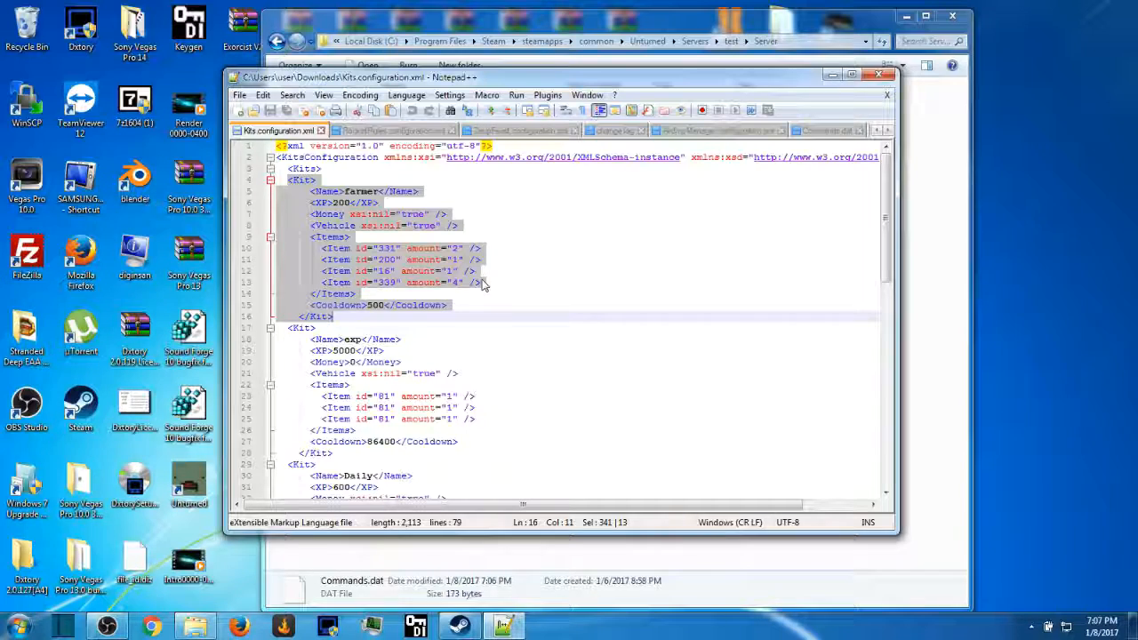
{"action": "left_click", "coordinate": [370, 169]}
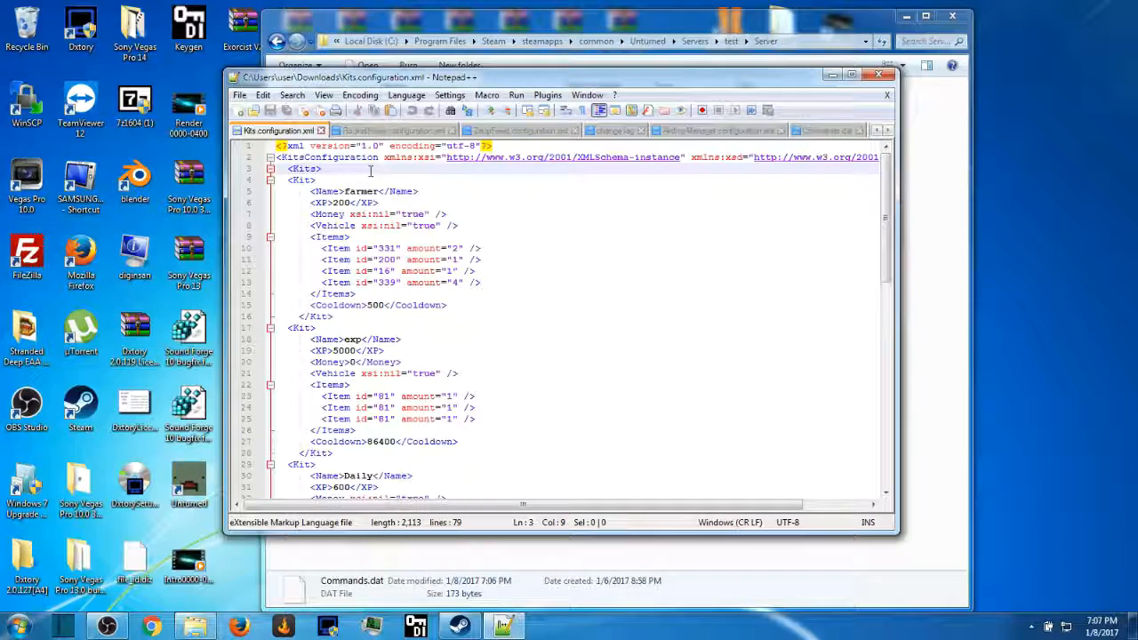
{"action": "key", "text": "ctrl+v"}
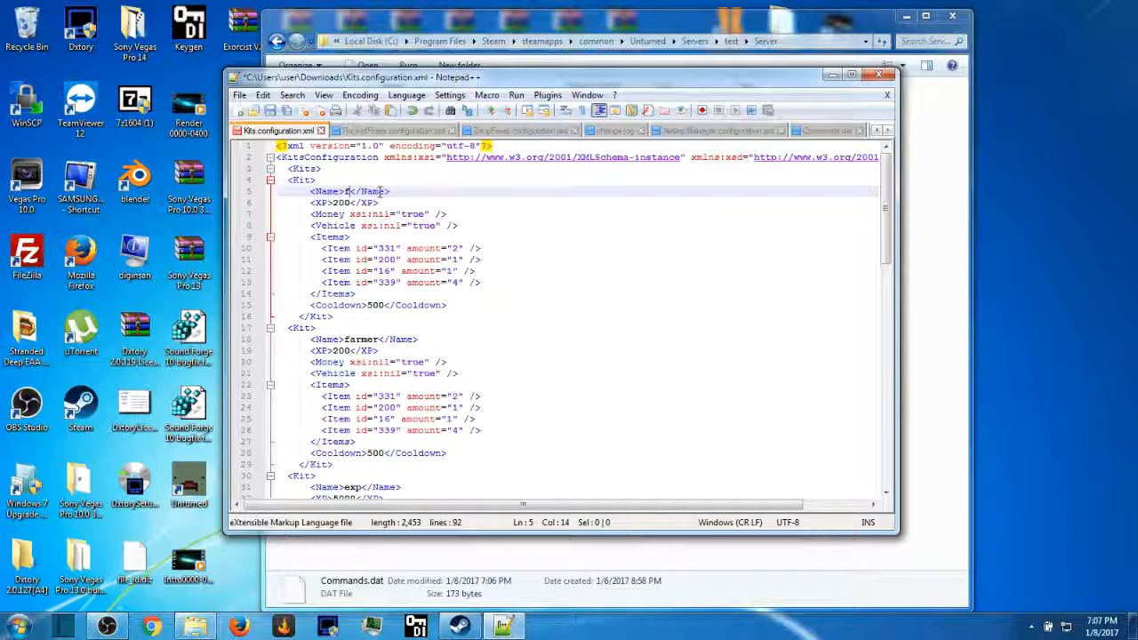
Rename the copied kit from farmer to Raid.
{"action": "key", "text": "Backspace"}
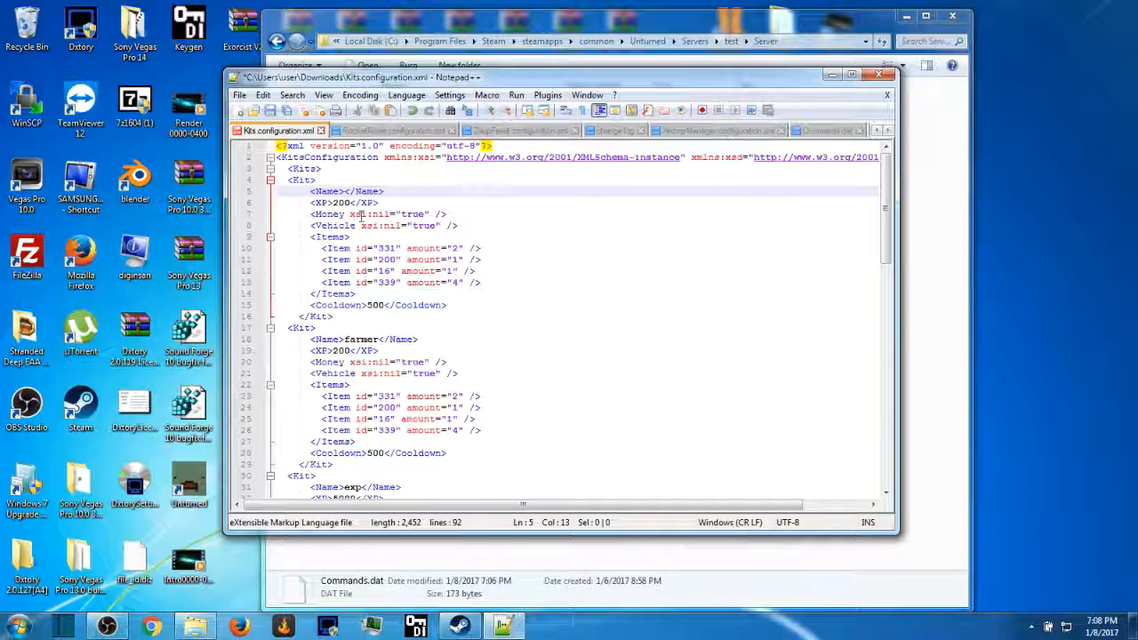
{"action": "type", "text": "R"}
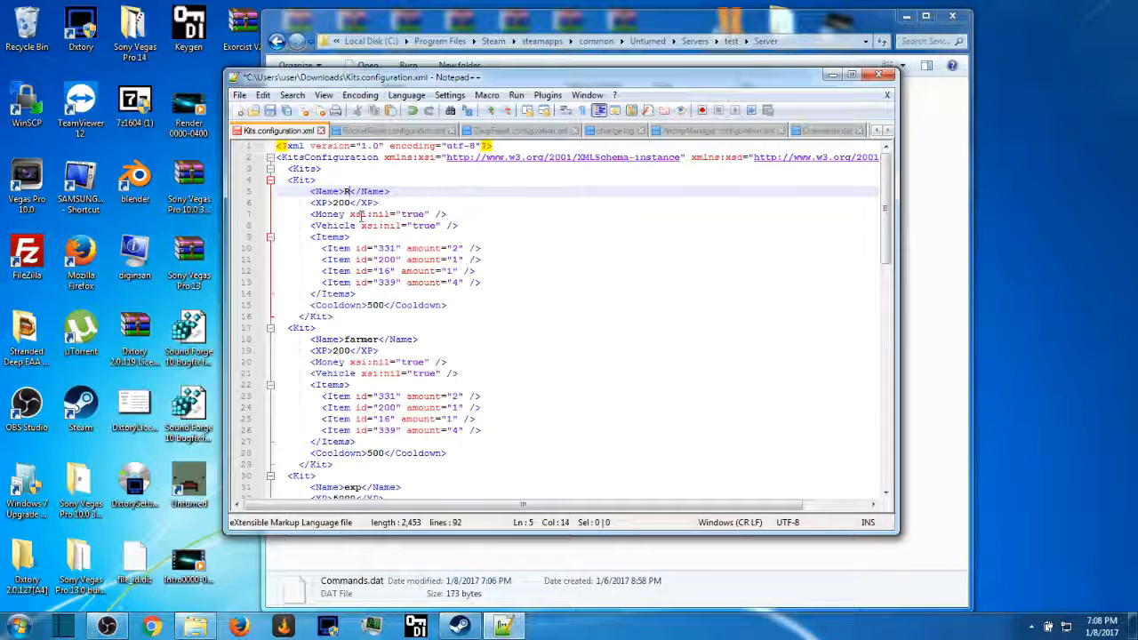
{"action": "type", "text": "aid"}
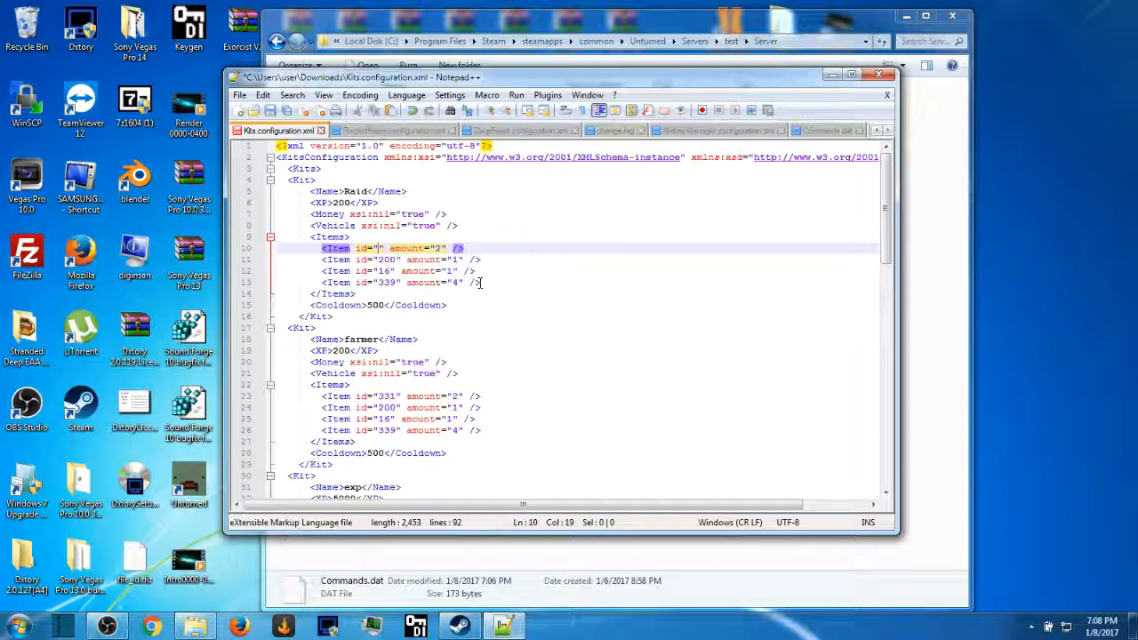
Replace the Raid kit's item IDs with 519, 526, 253 and 13 and adjust their amounts.
{"action": "type", "text": "519"}
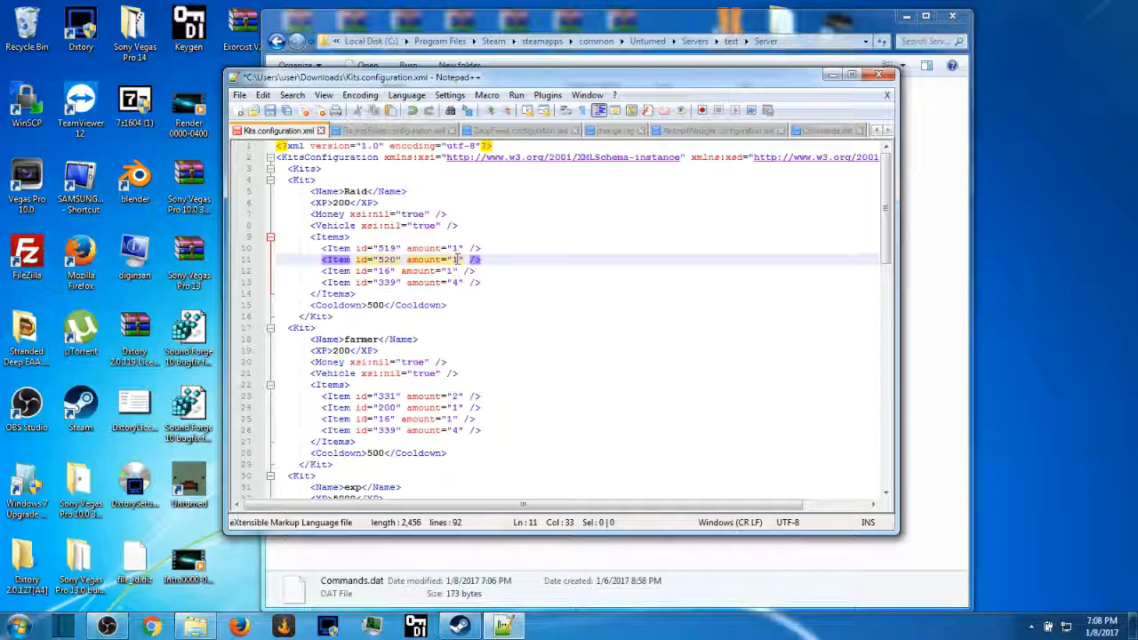
{"action": "type", "text": "3"}
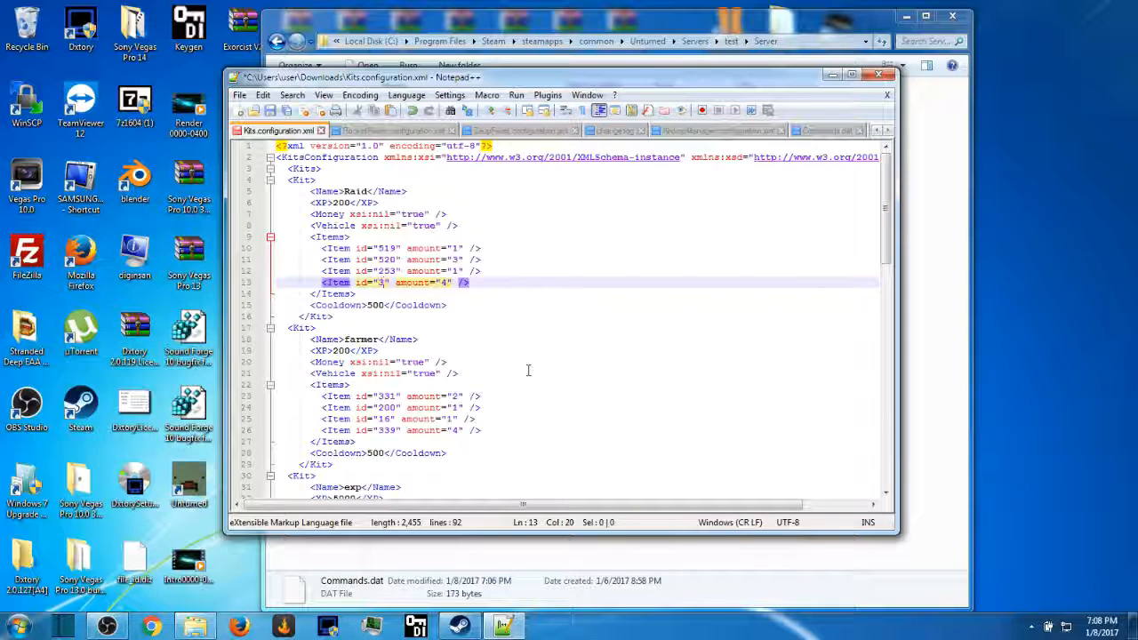
{"action": "key", "text": "Backspace"}
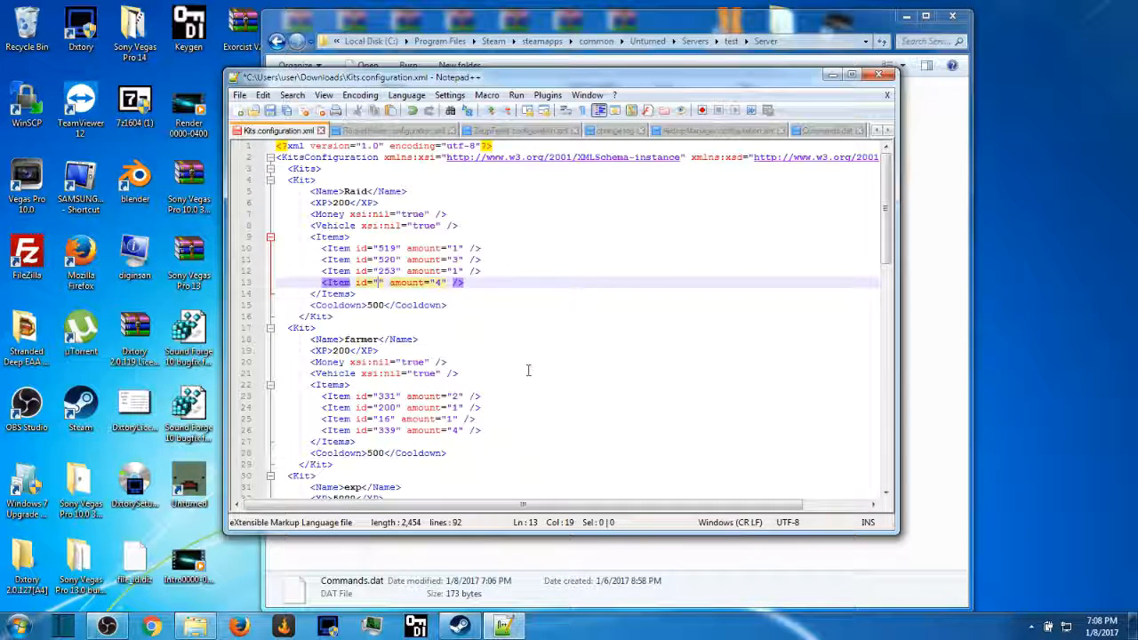
{"action": "type", "text": "15"}
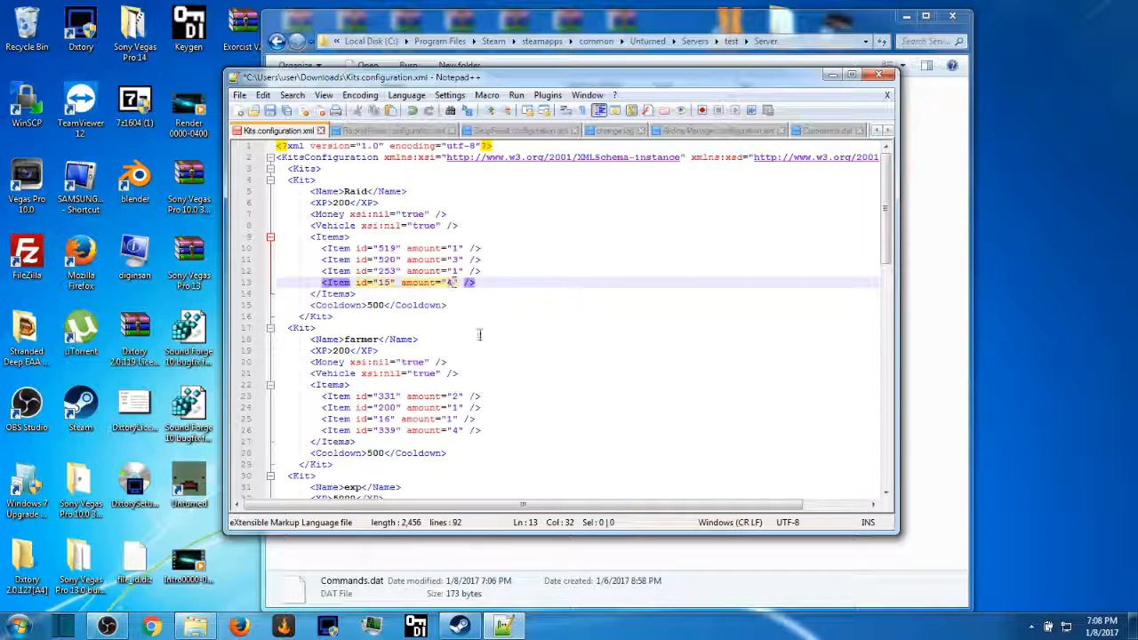
{"action": "key", "text": "Backspace"}
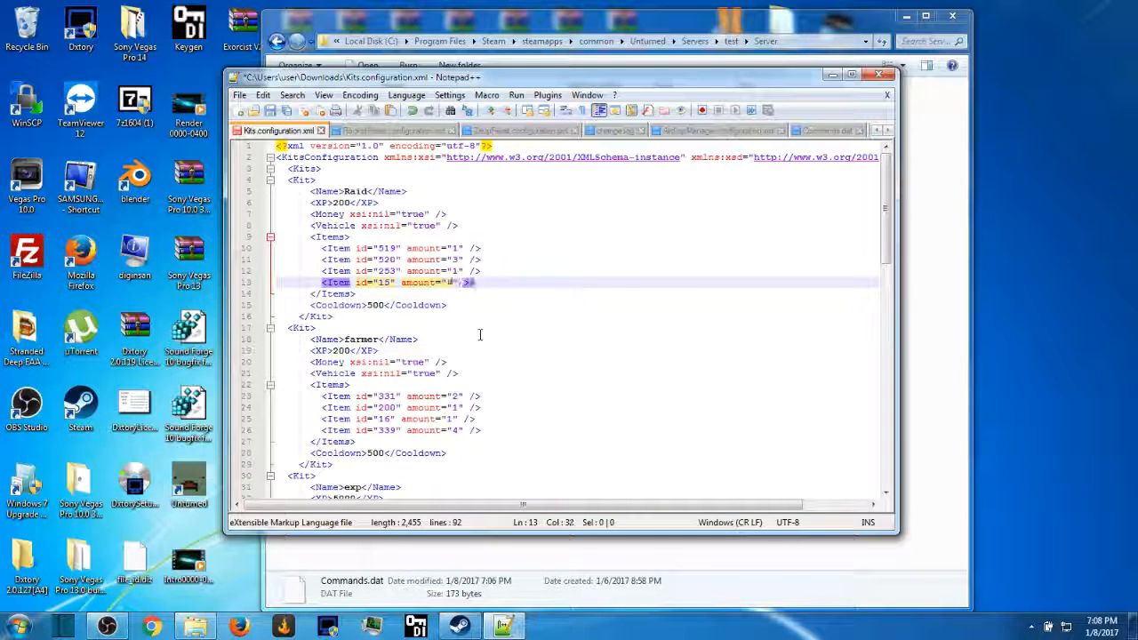
{"action": "left_click", "coordinate": [238, 96]}
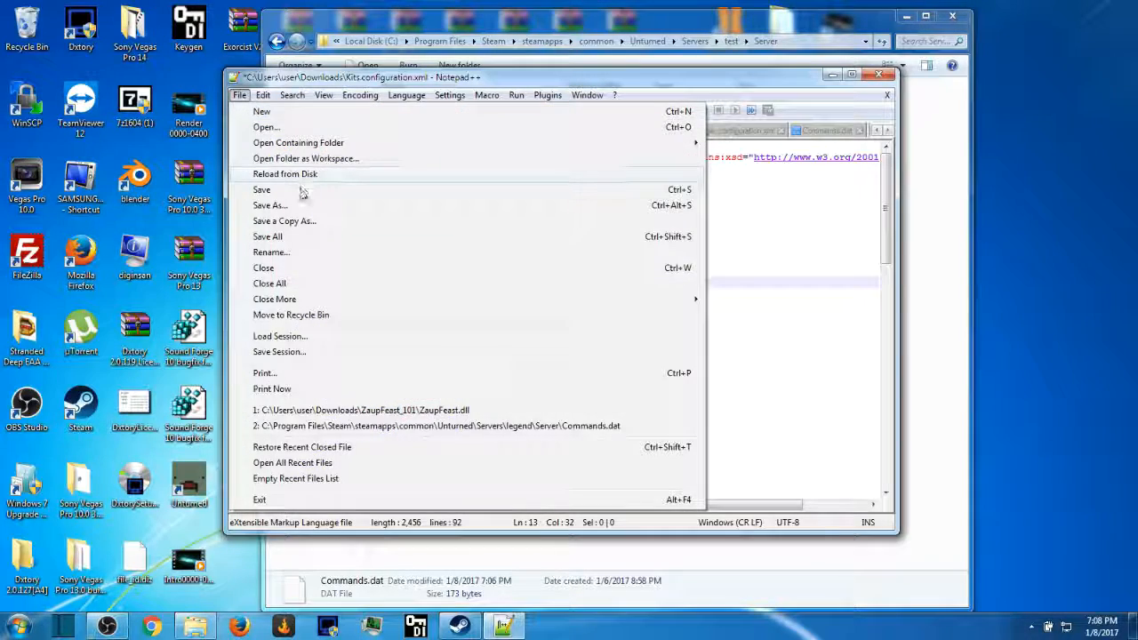